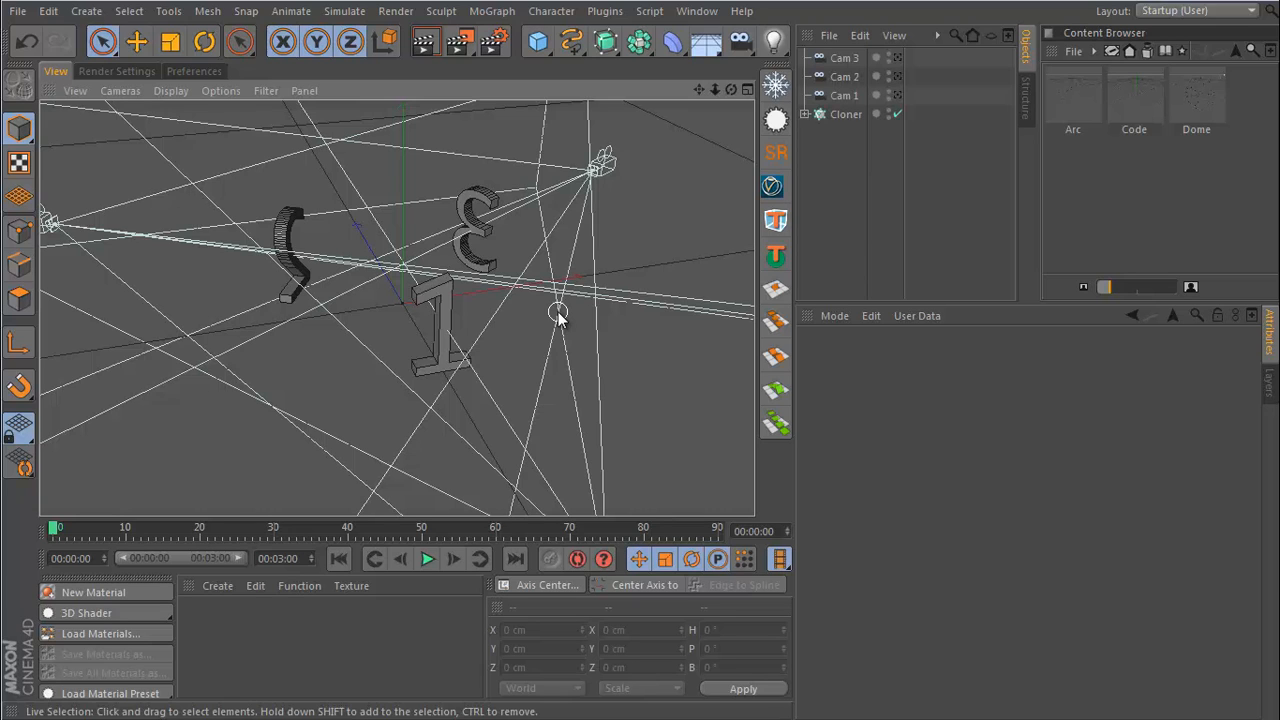
pyautogui.moveTo(443, 302)
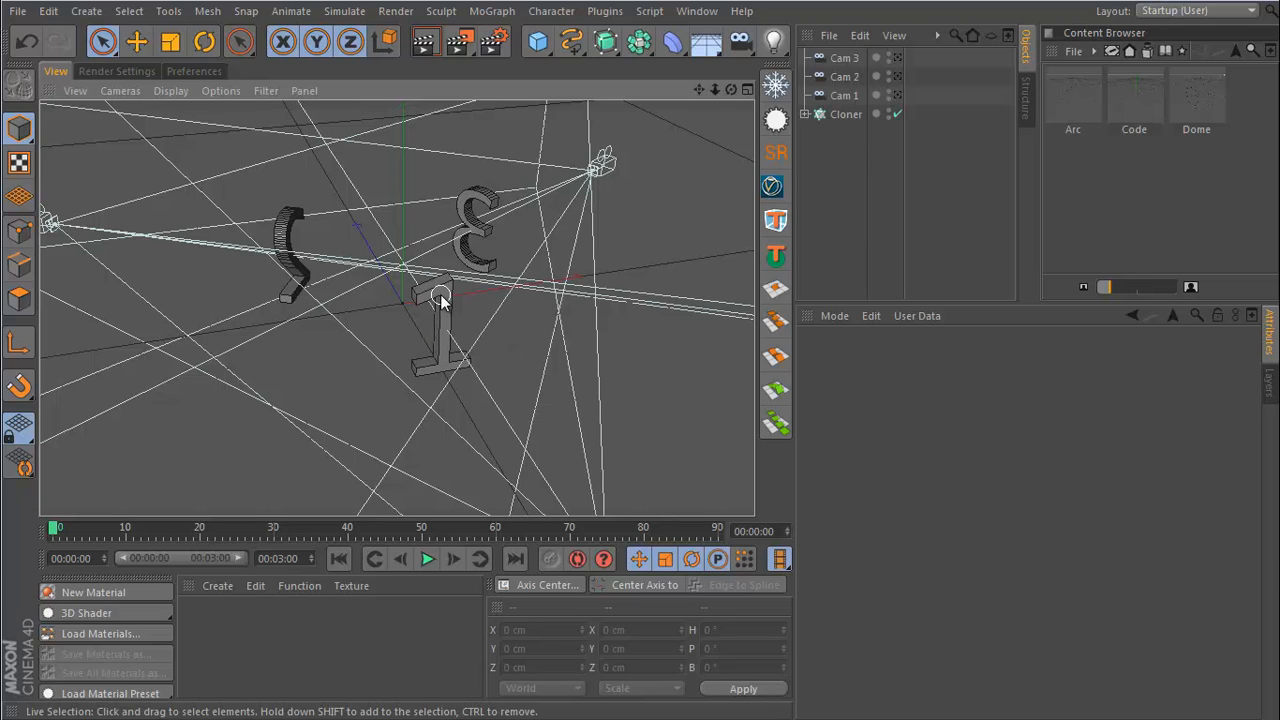
pyautogui.moveTo(438, 320)
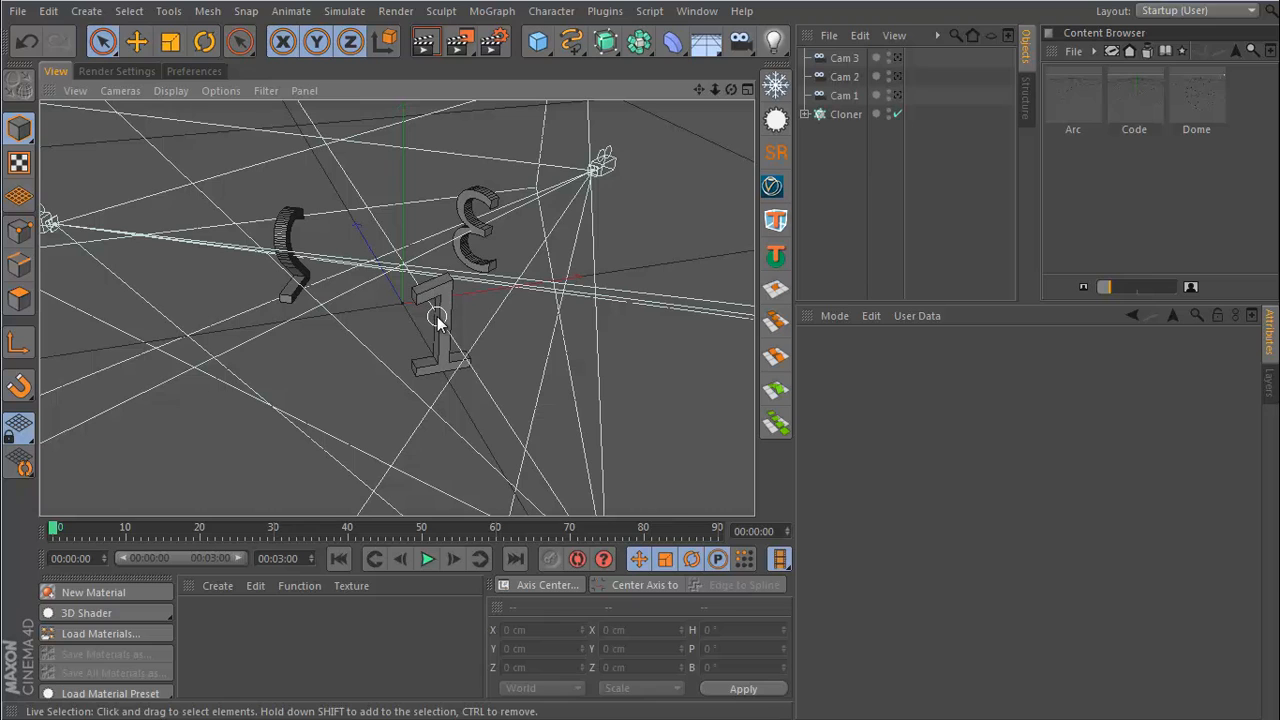
pyautogui.moveTo(440, 320)
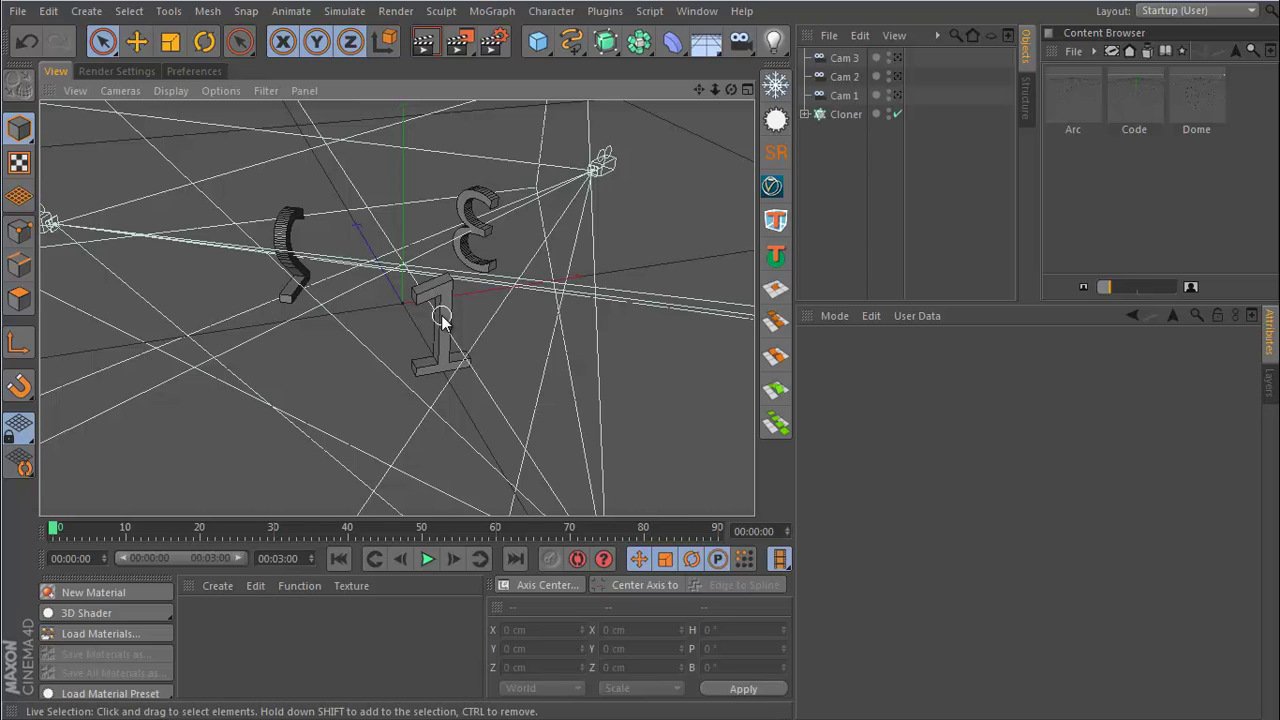
pyautogui.moveTo(443, 342)
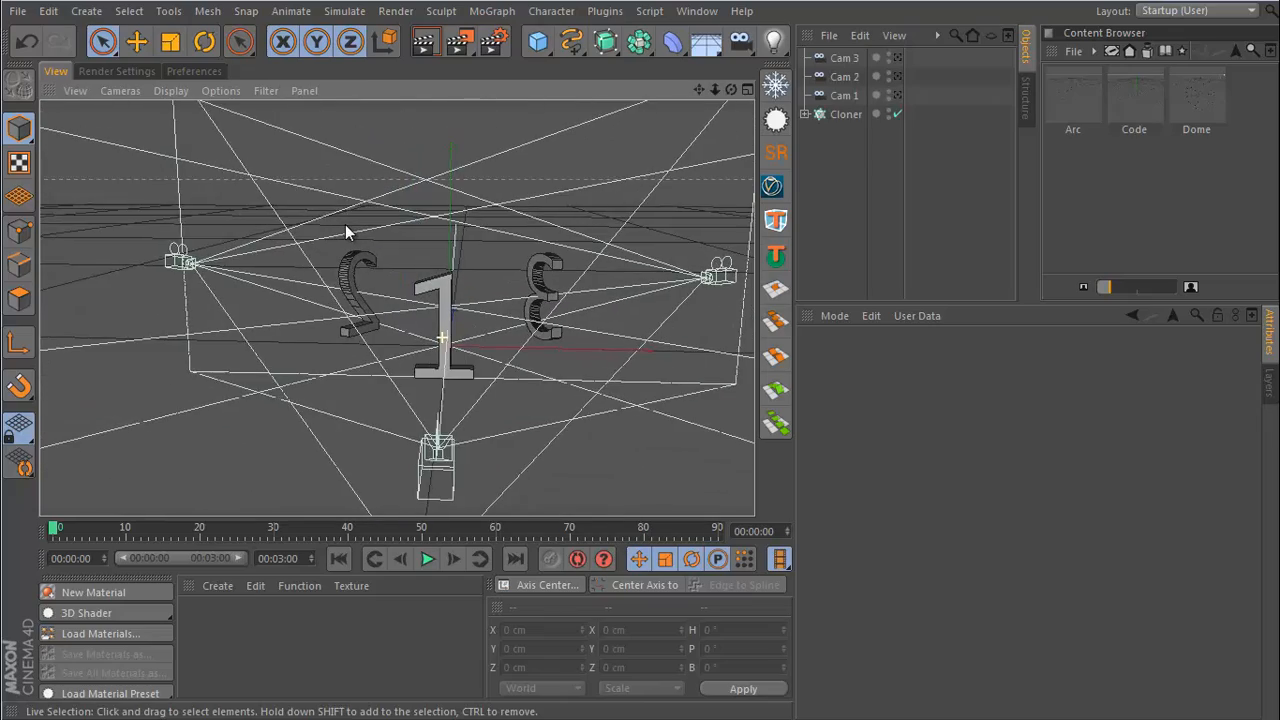
# - Orbit the perspective view to frame the three cameras surrounding the numbers 1, 2 and 3
pyautogui.moveTo(345, 235); pyautogui.dragTo(435, 310)
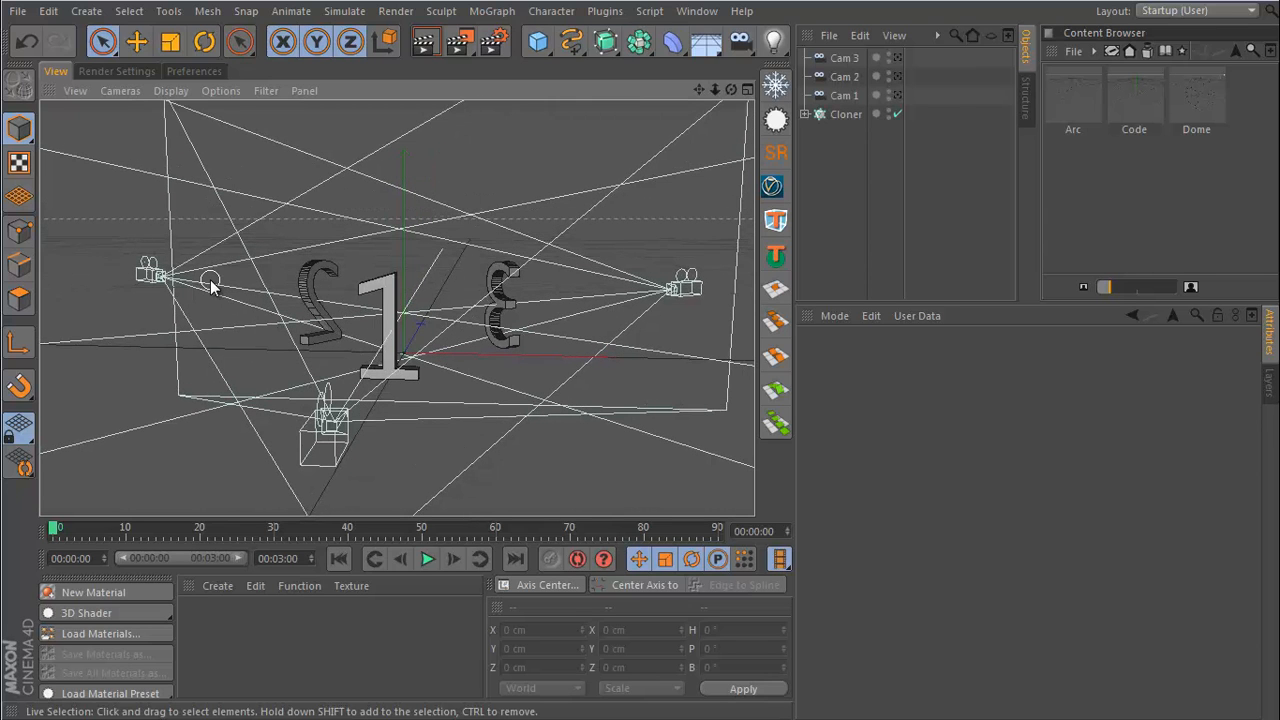
pyautogui.moveTo(210, 290); pyautogui.dragTo(360, 355)
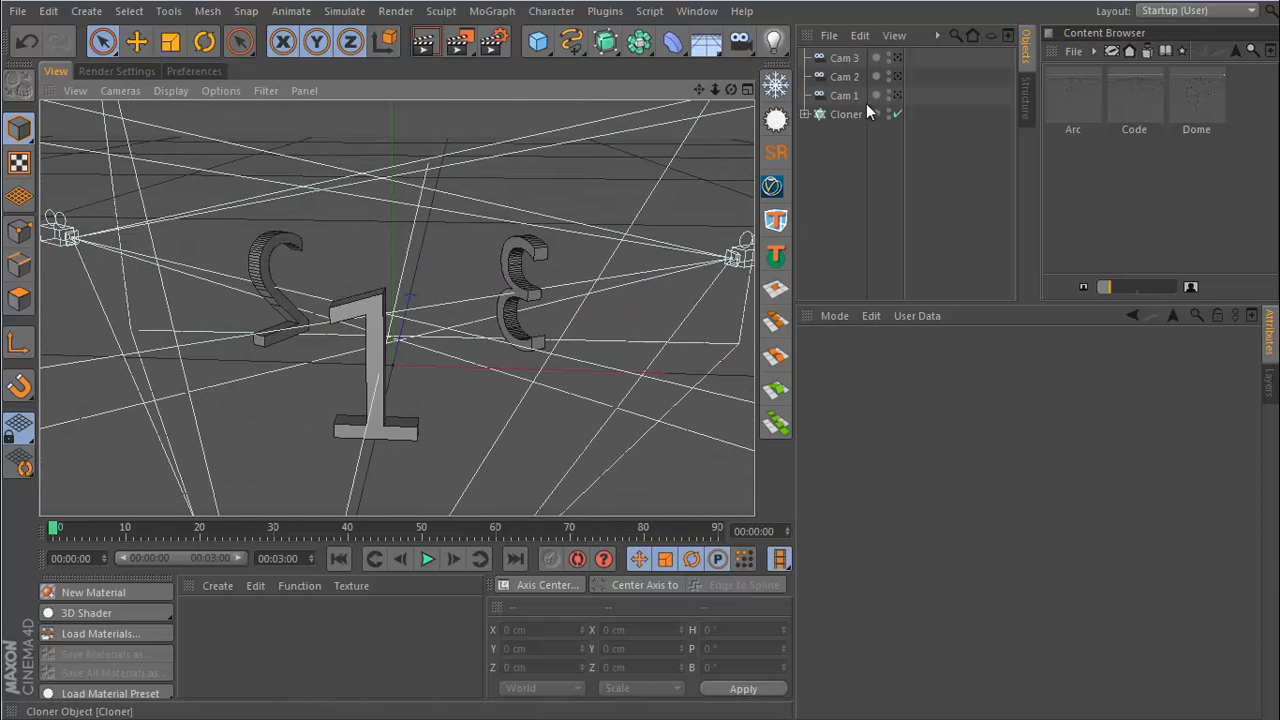
pyautogui.moveTo(897, 96)
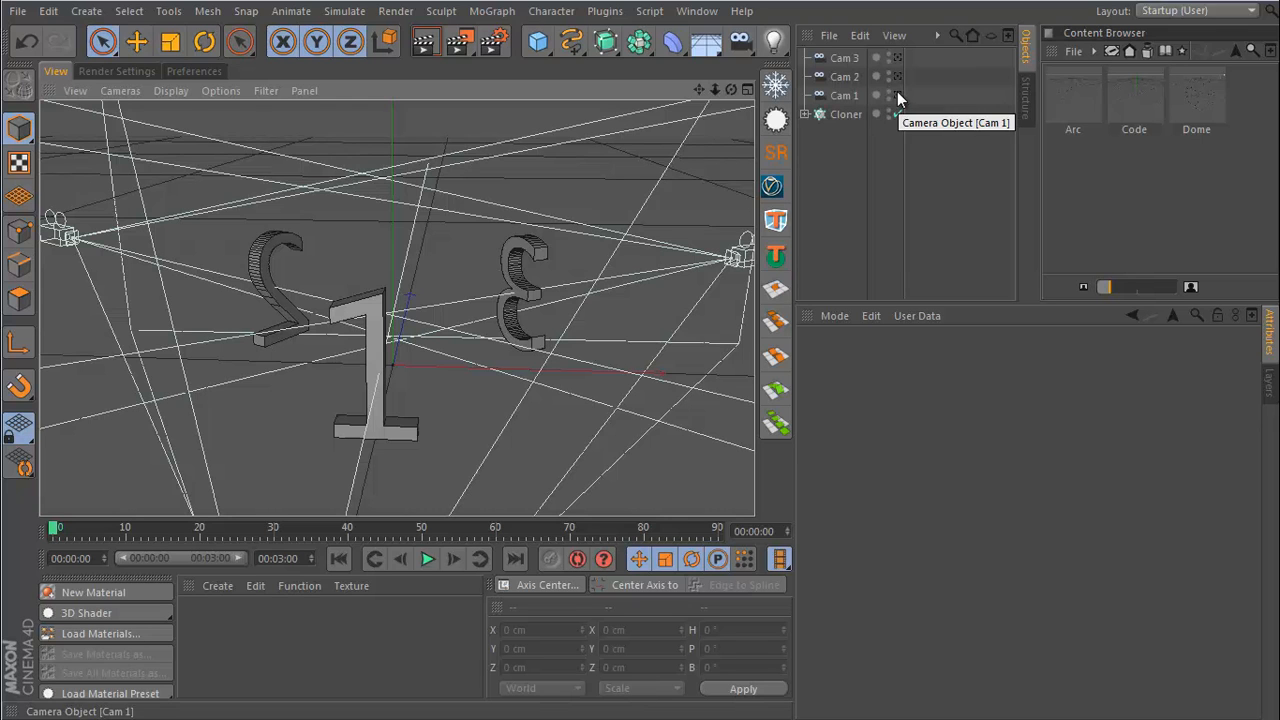
pyautogui.click(896, 113)
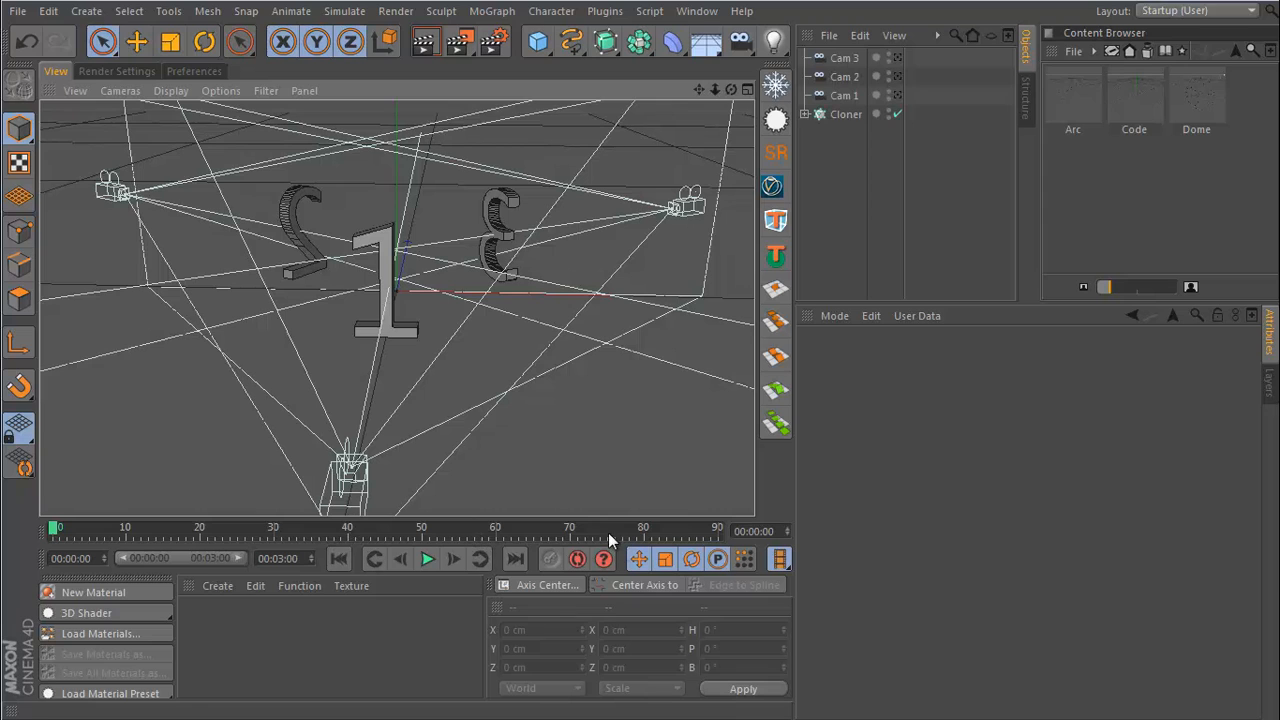
pyautogui.moveTo(278, 585)
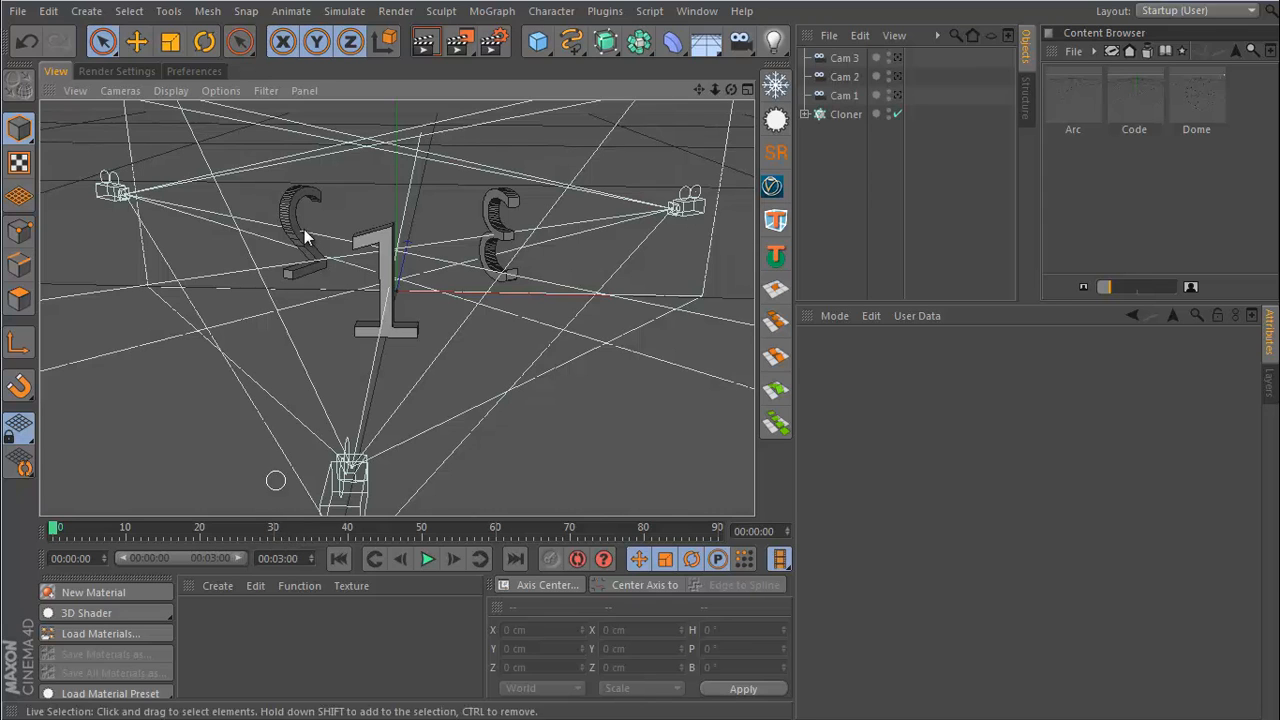
pyautogui.moveTo(618, 318)
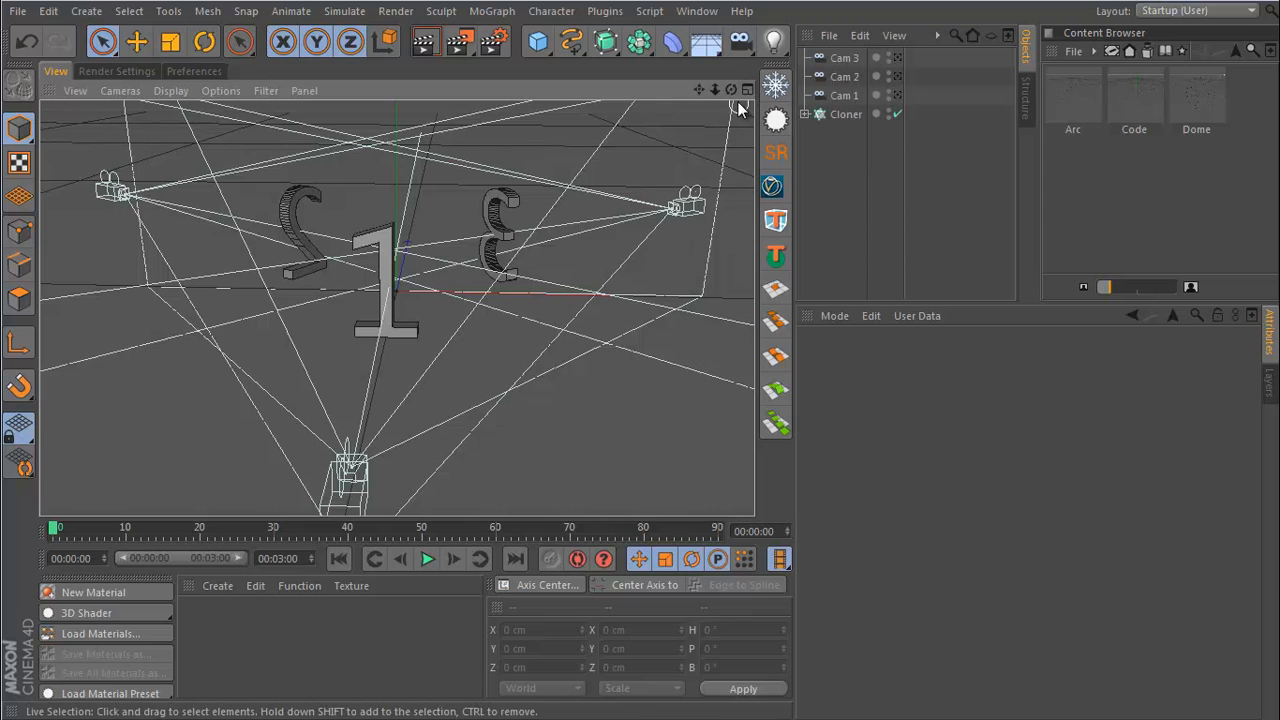
pyautogui.moveTo(725, 110)
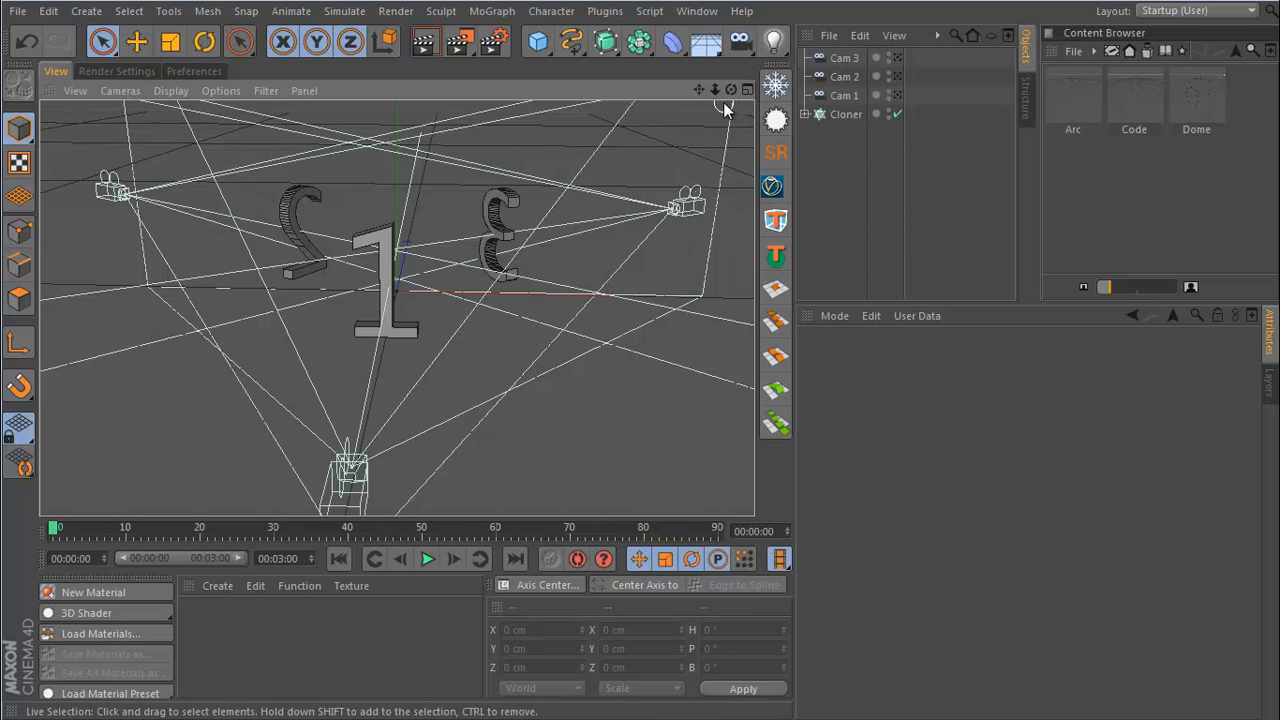
pyautogui.moveTo(739, 41)
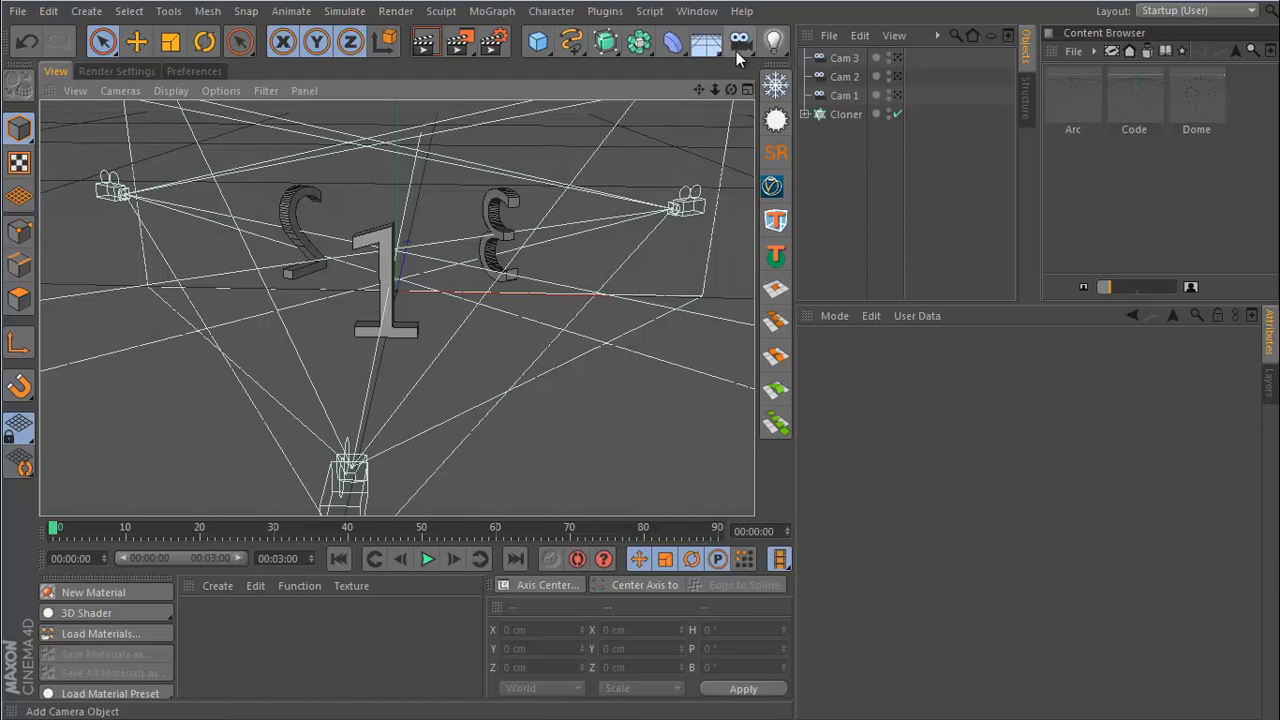
# - Add a Stage object from the Environment objects palette
pyautogui.click(739, 41)
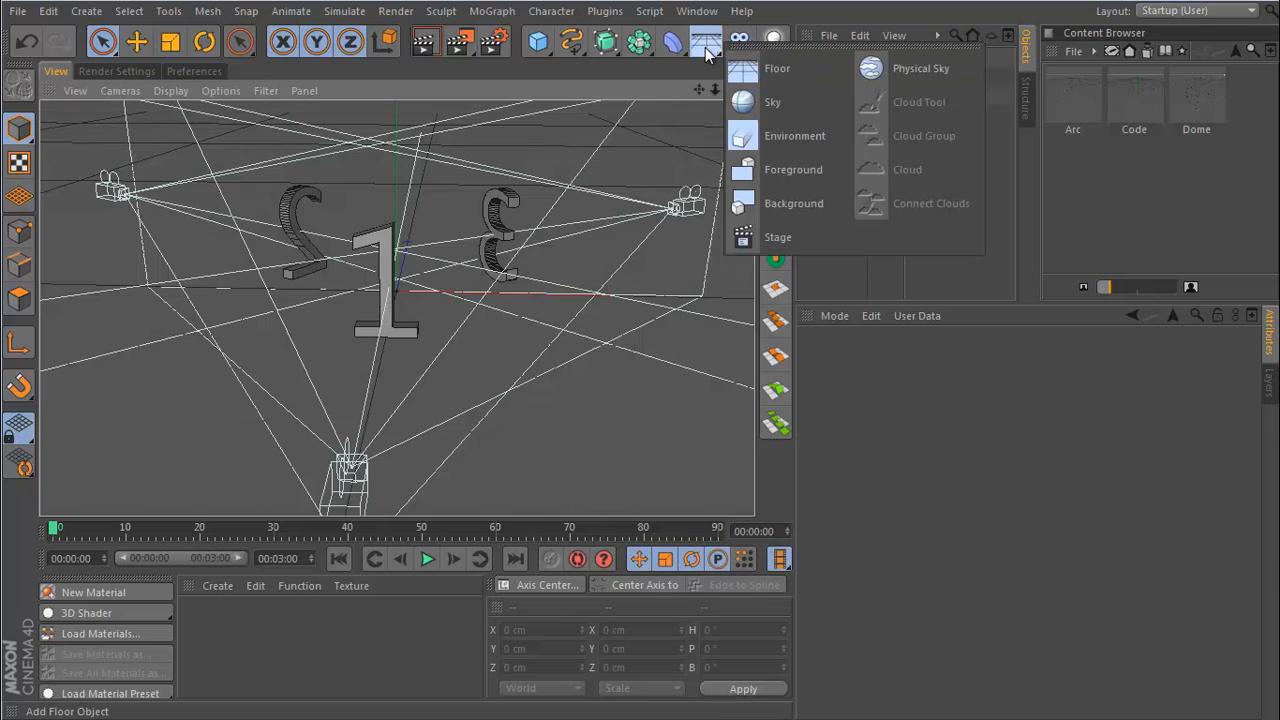
pyautogui.moveTo(705, 55)
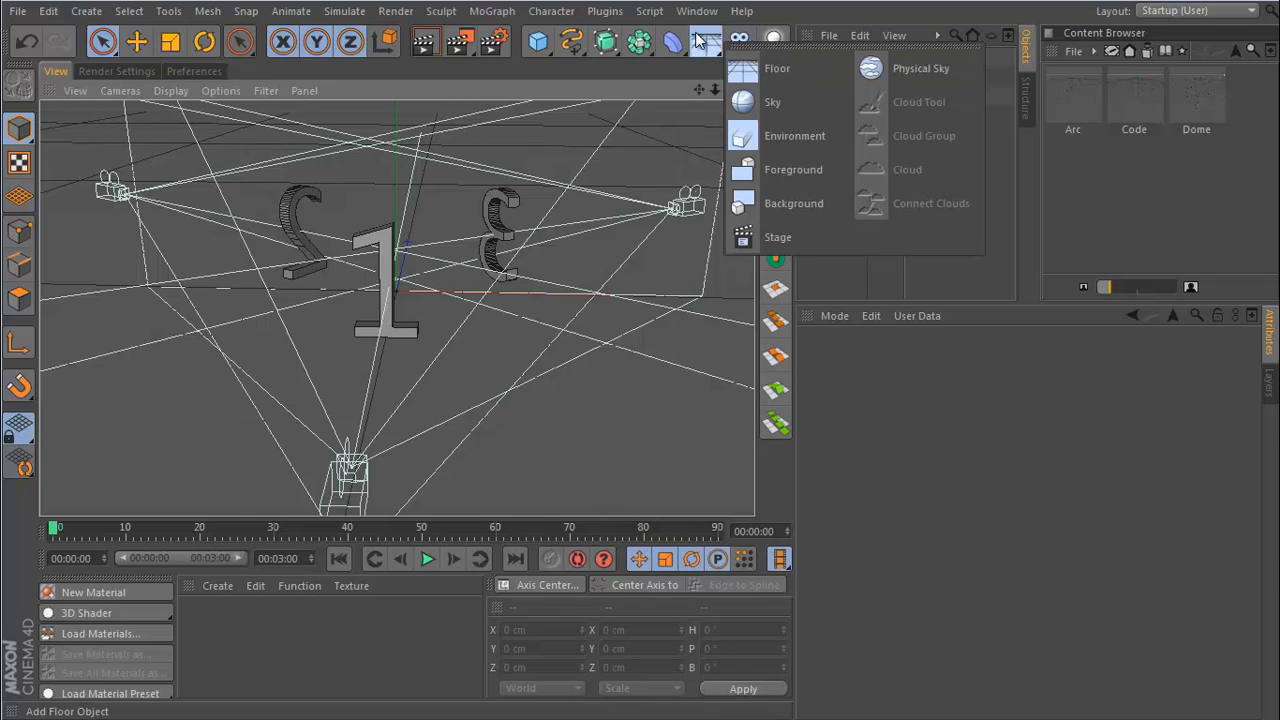
pyautogui.moveTo(778, 237)
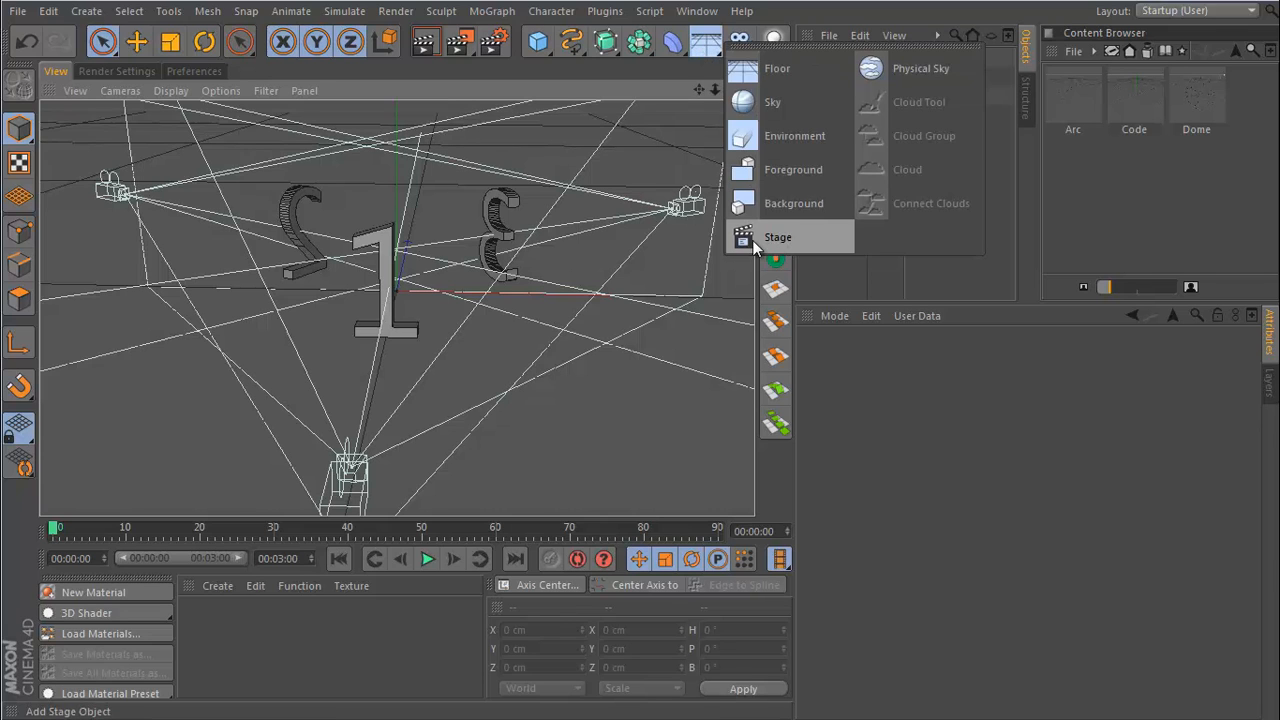
pyautogui.click(778, 237)
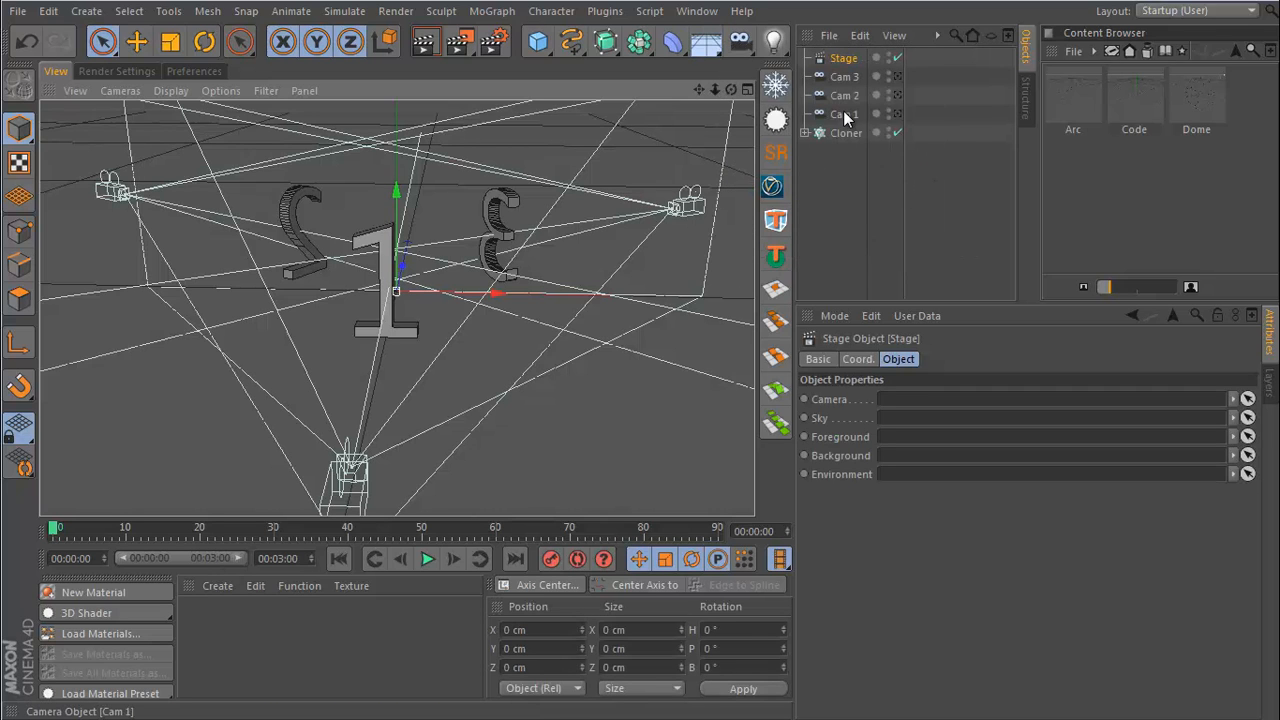
pyautogui.moveTo(845, 114)
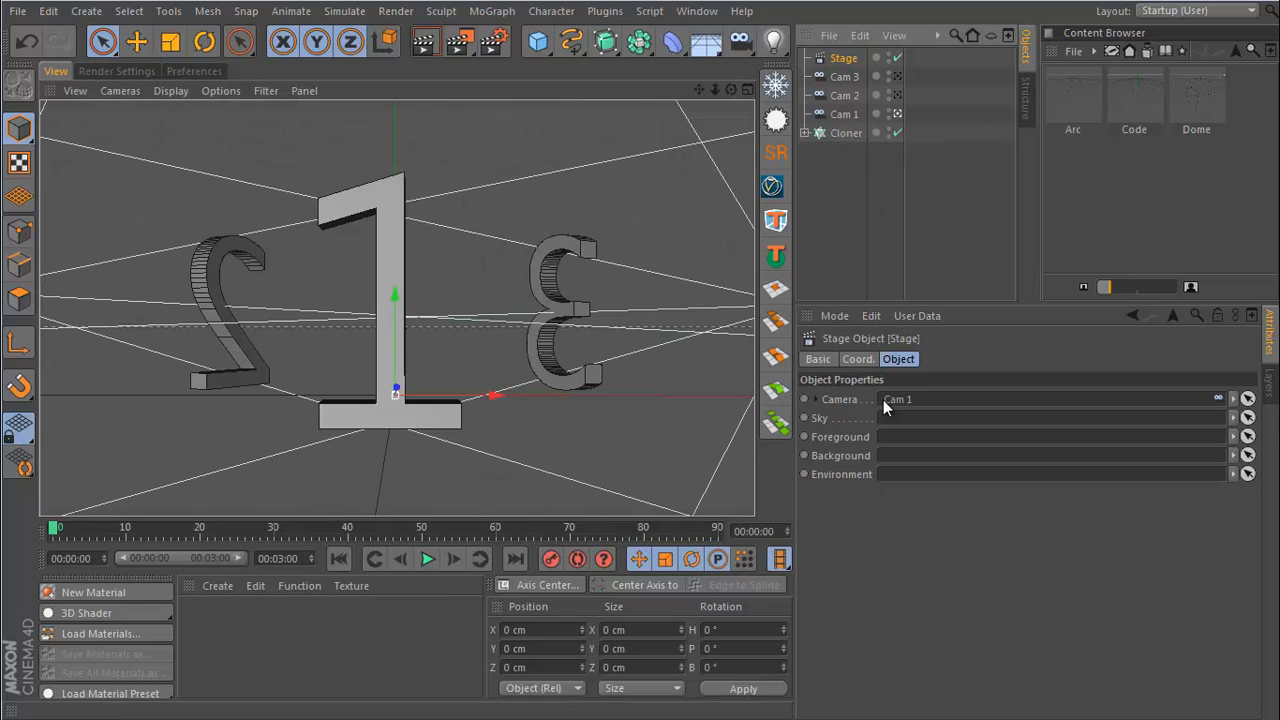
pyautogui.moveTo(945, 404)
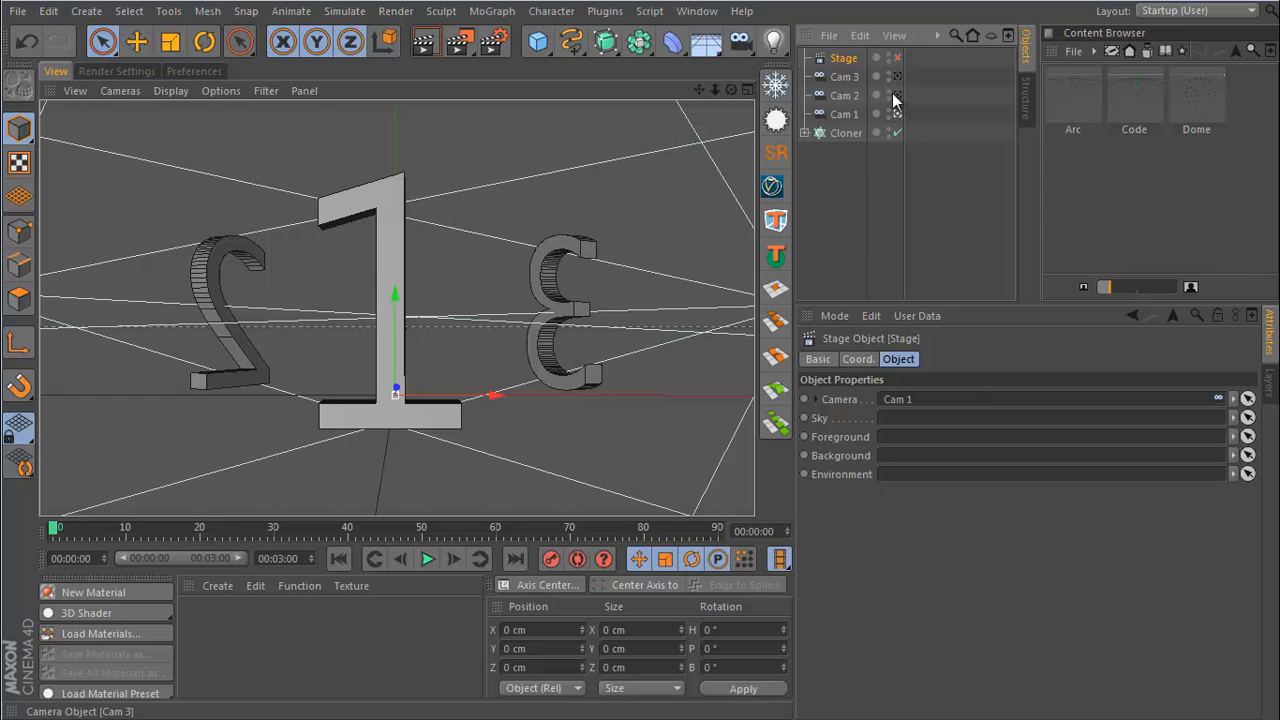
# - Assign Cam 1 to the Stage object's Camera field
pyautogui.click(896, 95)
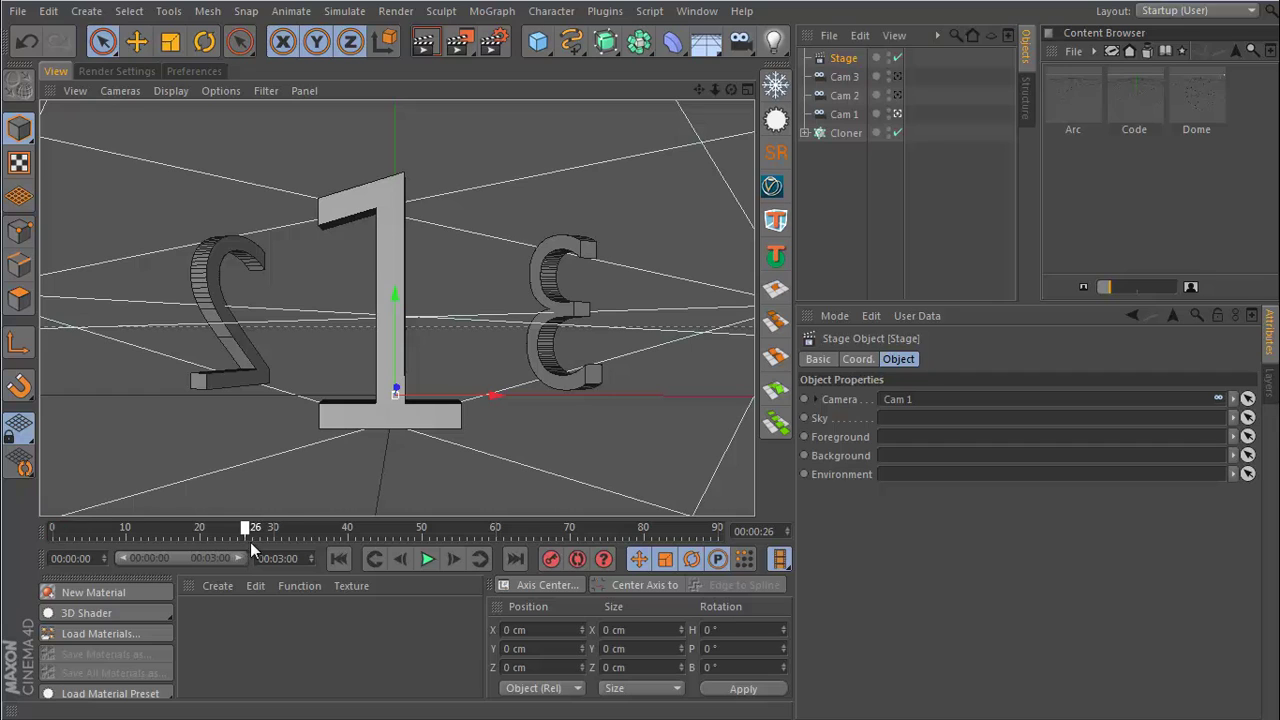
# - Keyframe the Stage camera as Cam 1 at frame 30 and Cam 2 at frame 31, then play back
pyautogui.moveTo(247, 527); pyautogui.dragTo(278, 527)
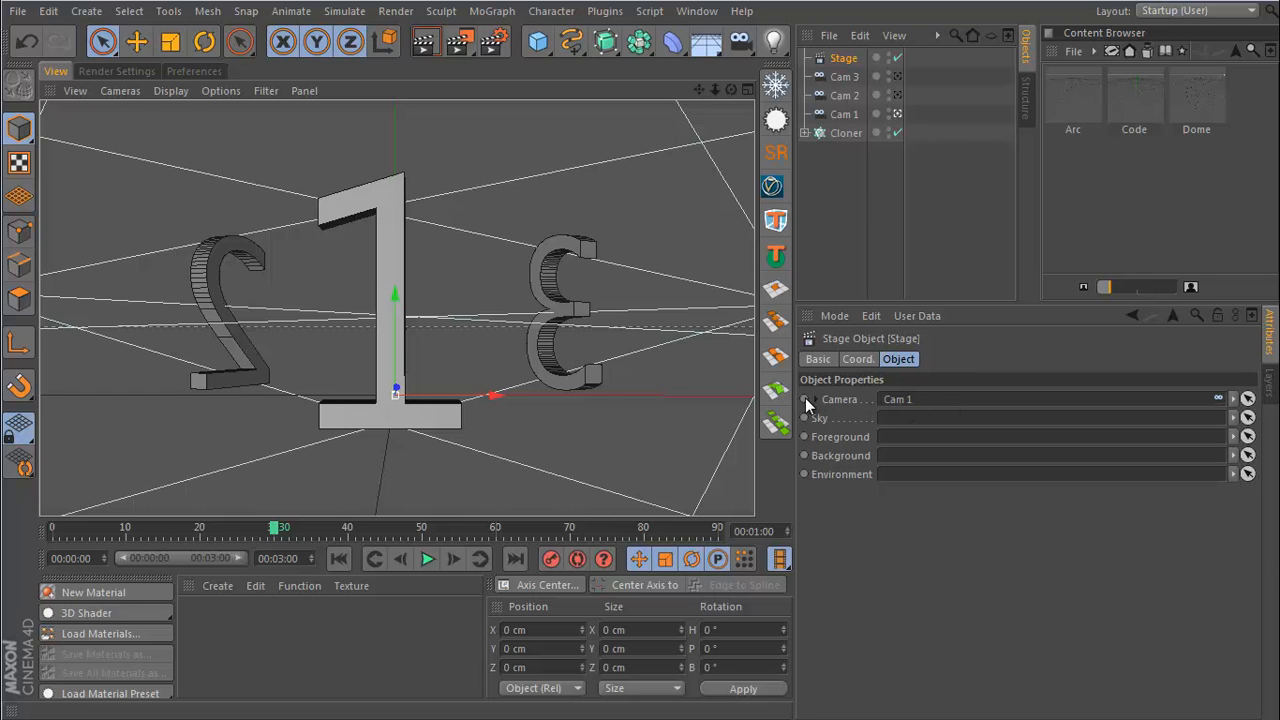
pyautogui.click(804, 399)
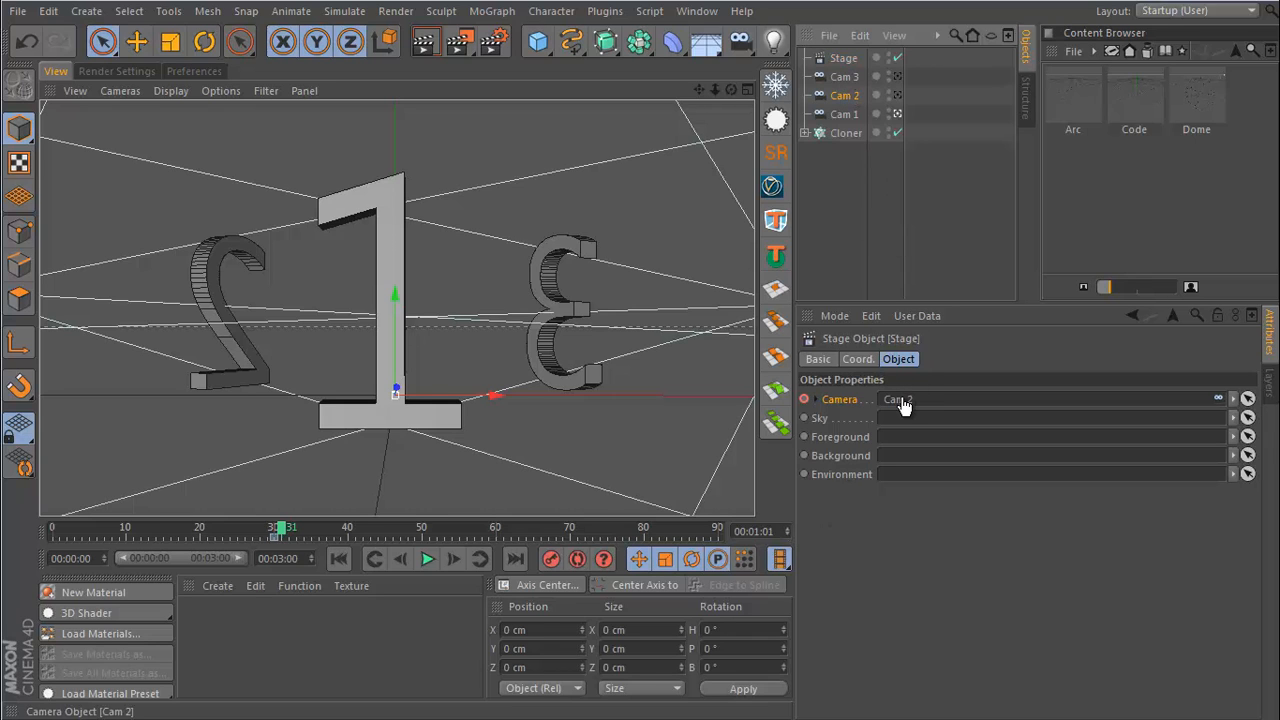
pyautogui.click(805, 399)
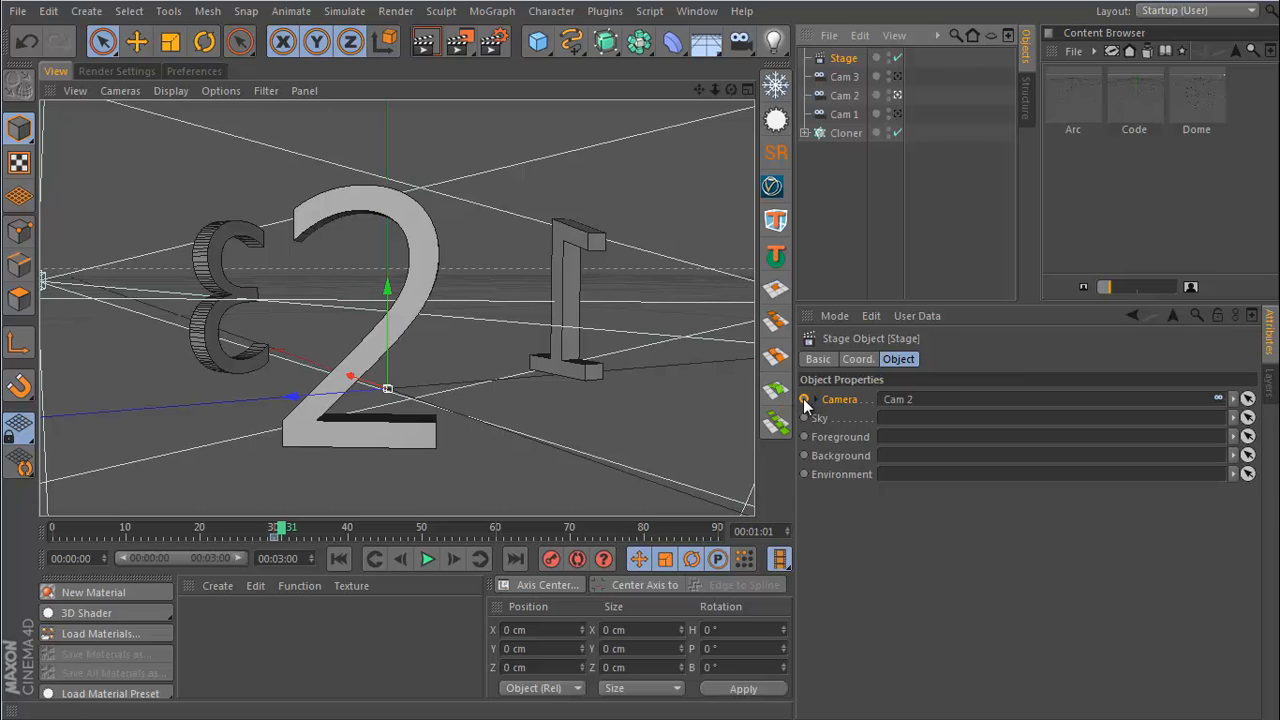
pyautogui.click(803, 399)
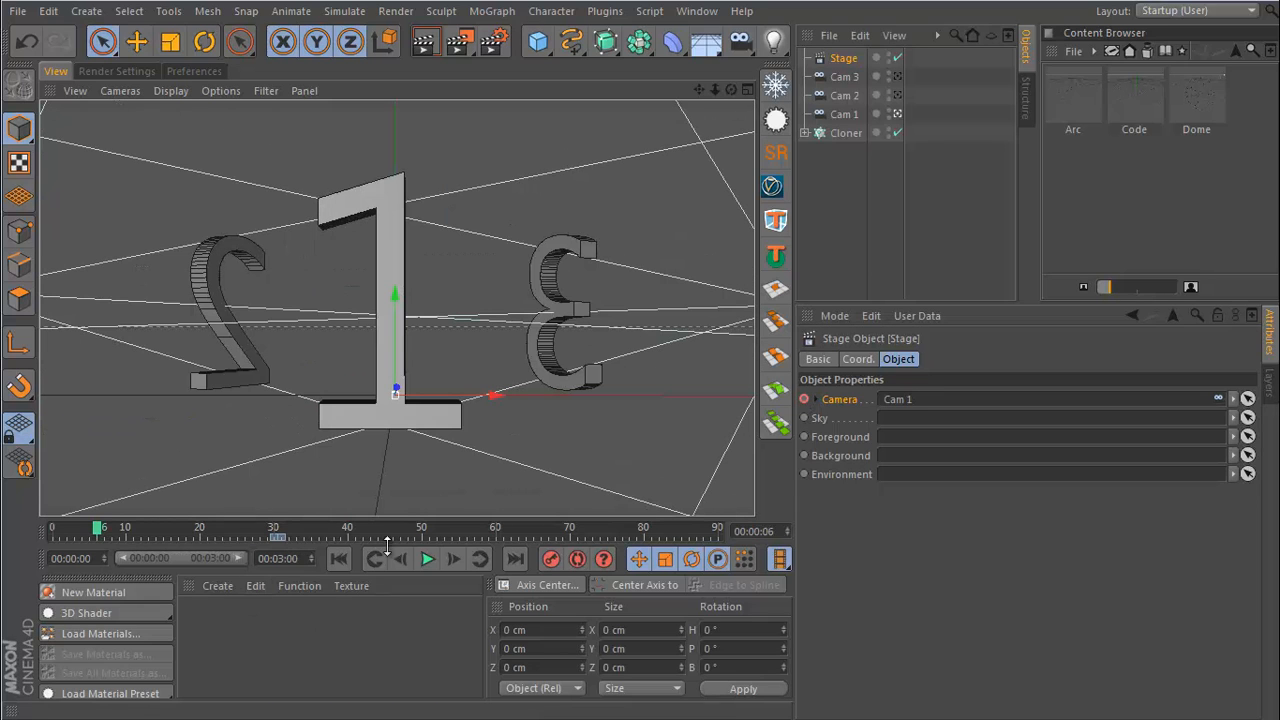
pyautogui.click(427, 559)
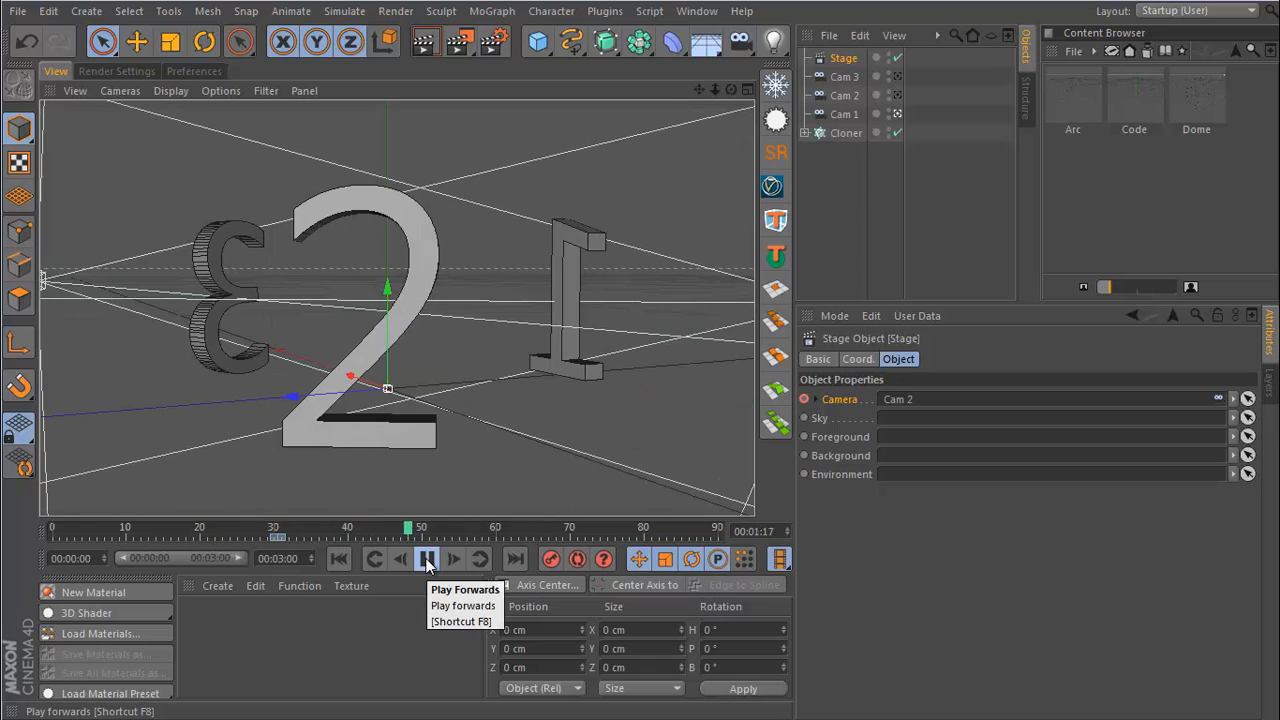
# - Stop playback and keyframe the Stage camera to hold Cam 2 at frame 60
pyautogui.click(427, 558)
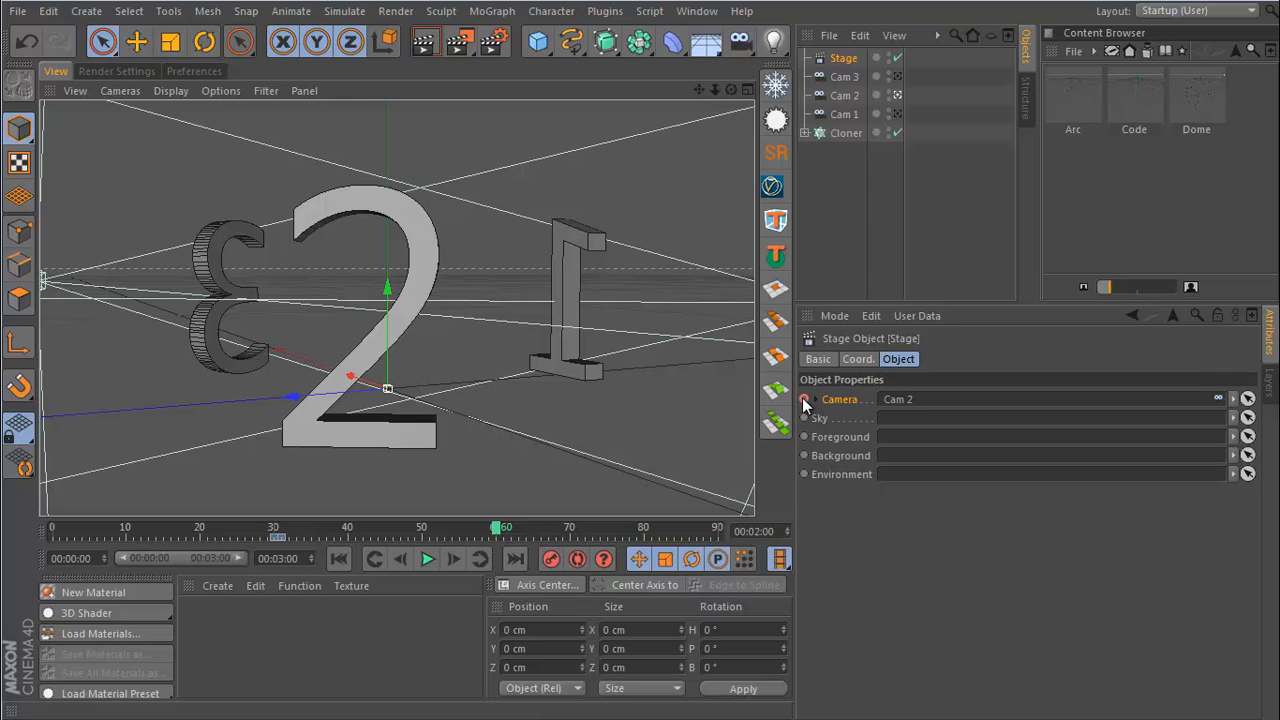
pyautogui.click(804, 399)
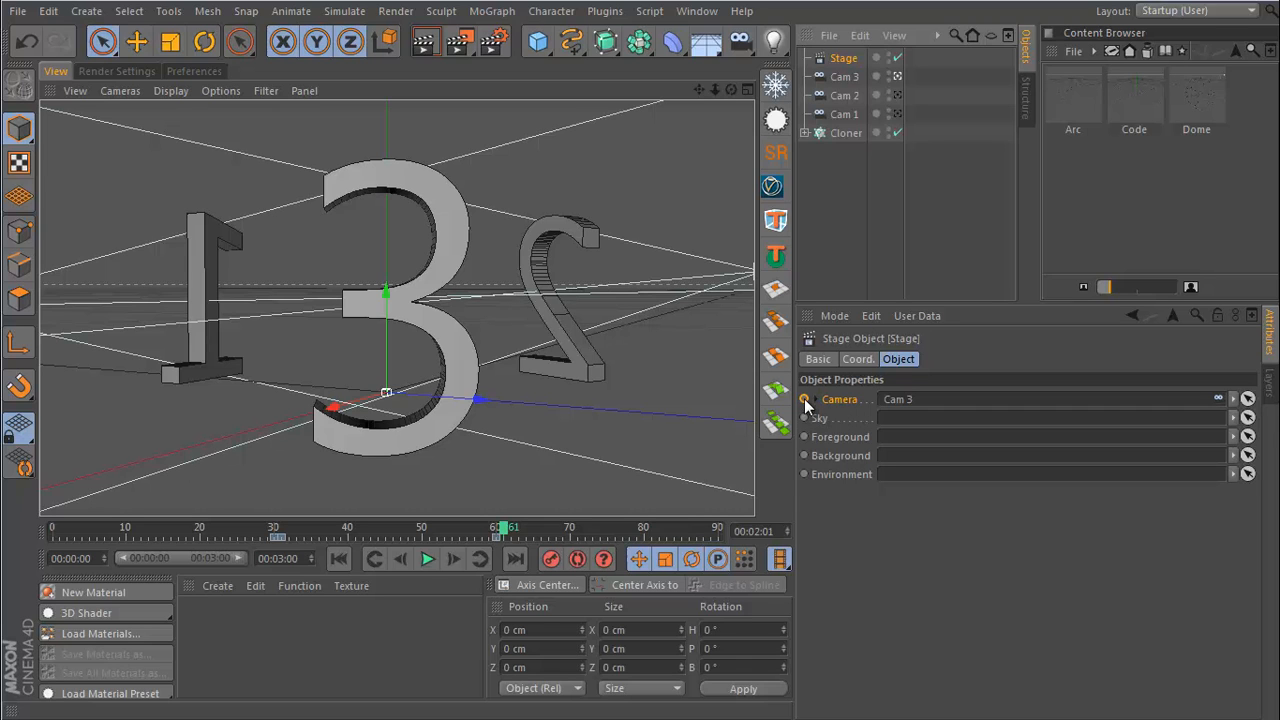
# - Play the three-second loop, watching the view cut from Cam 1 to Cam 2 to Cam 3
pyautogui.click(427, 559)
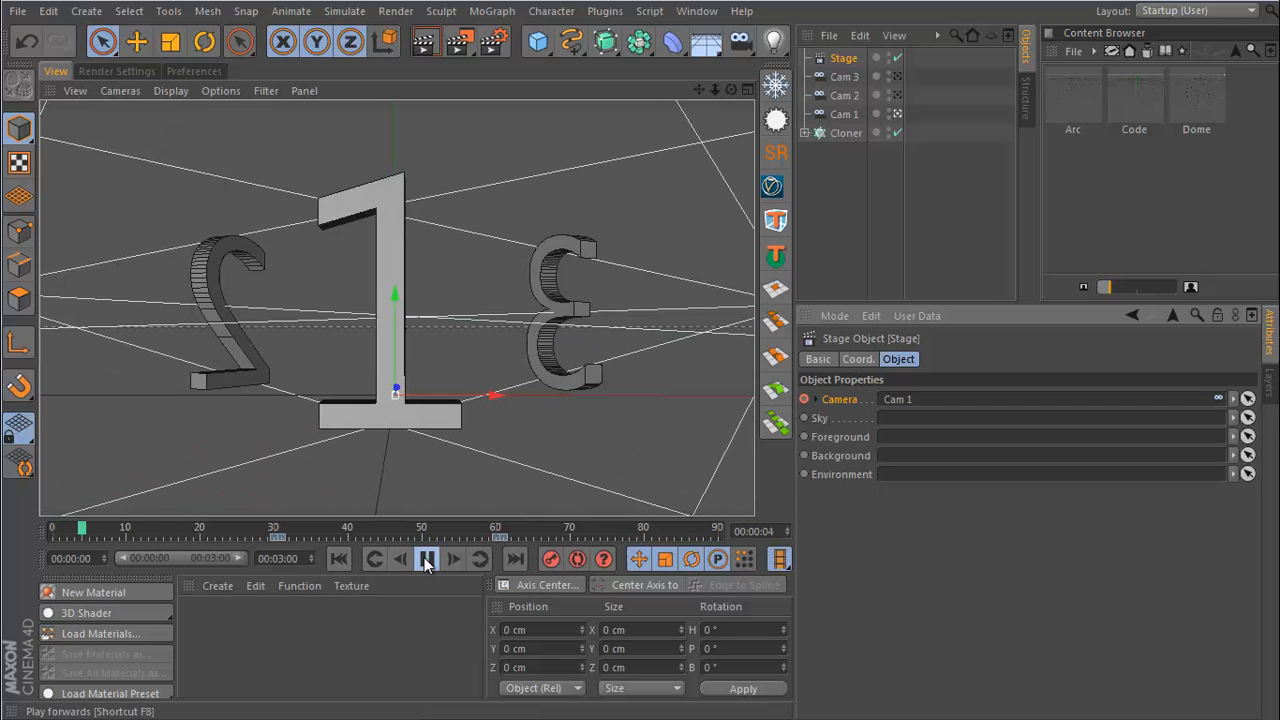
pyautogui.click(426, 559)
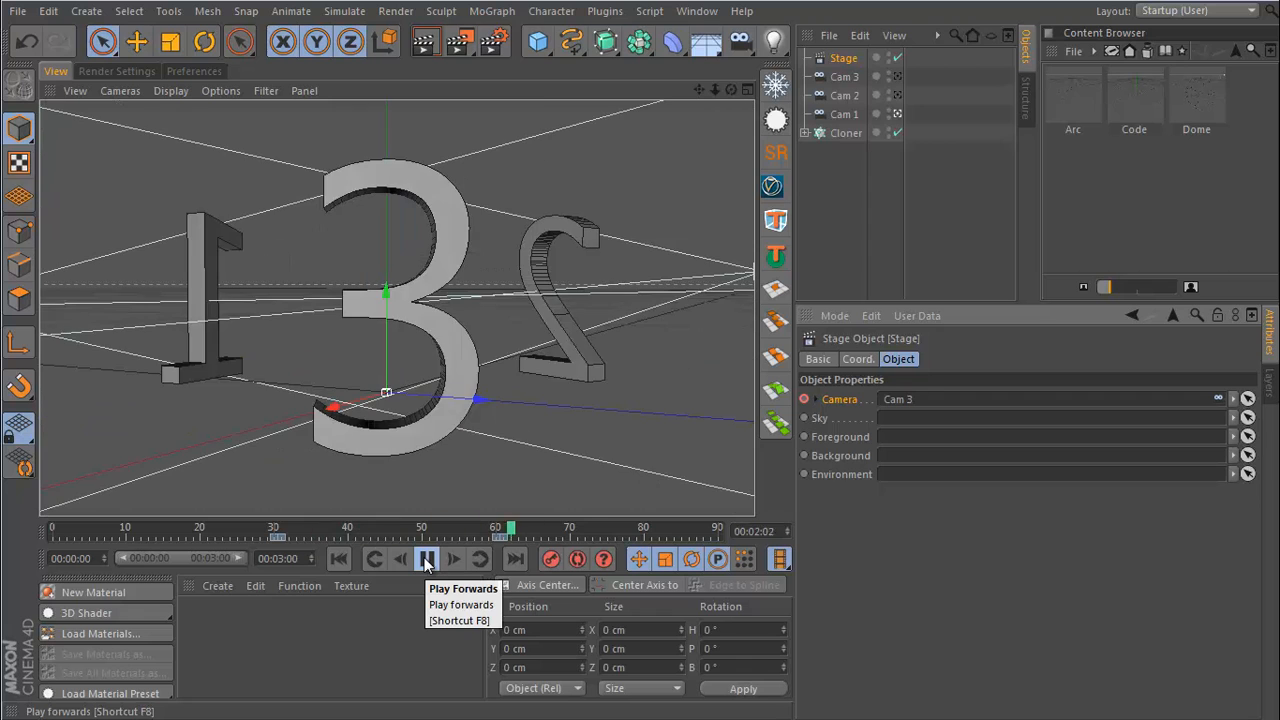
pyautogui.click(426, 558)
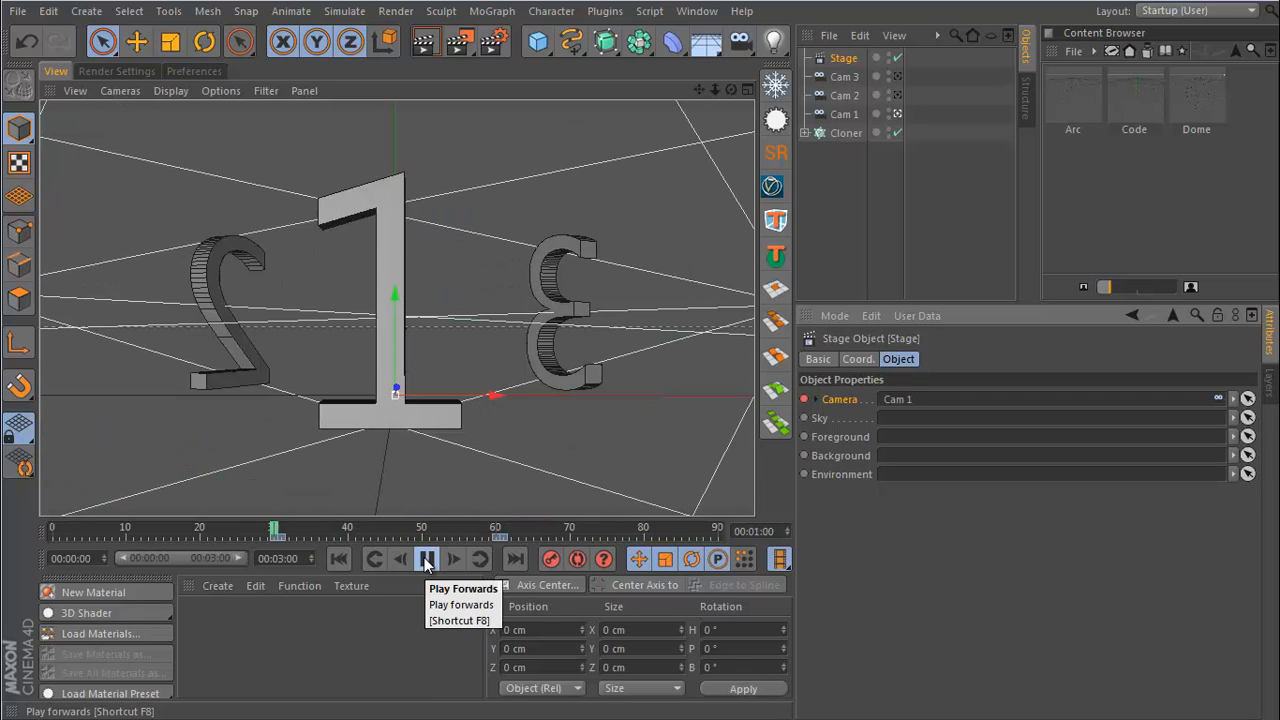
pyautogui.click(426, 558)
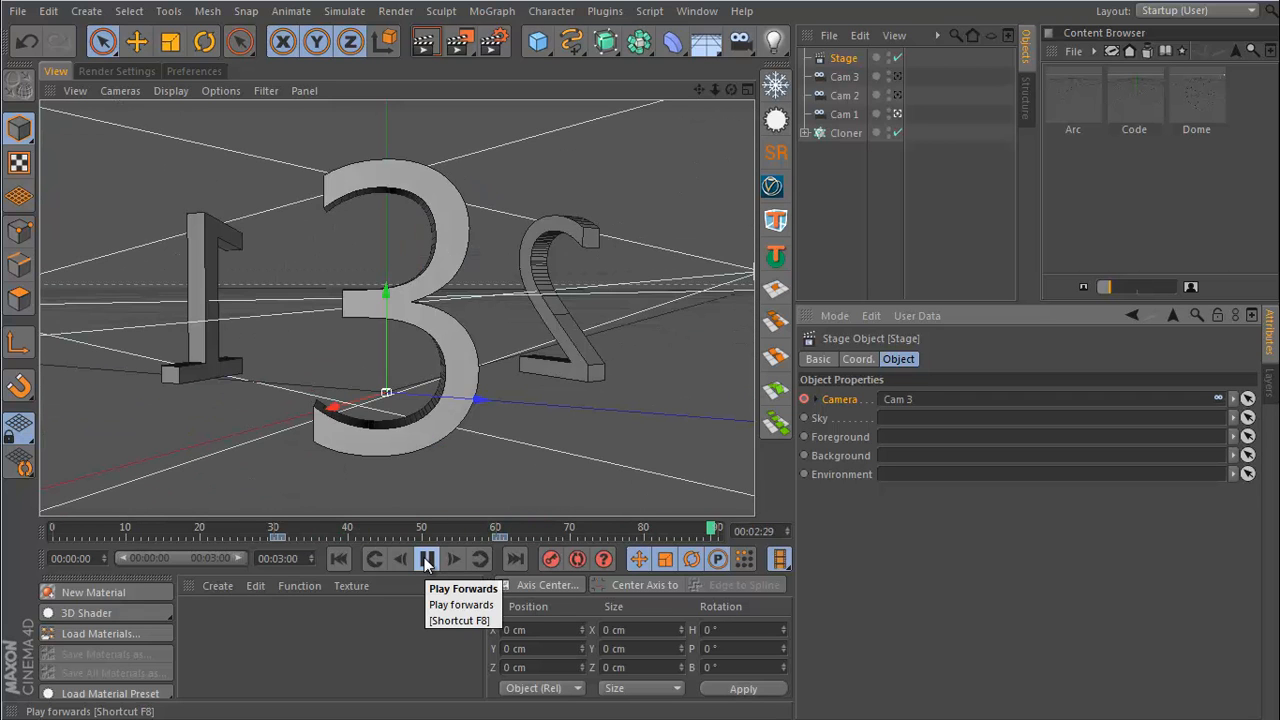
pyautogui.click(427, 559)
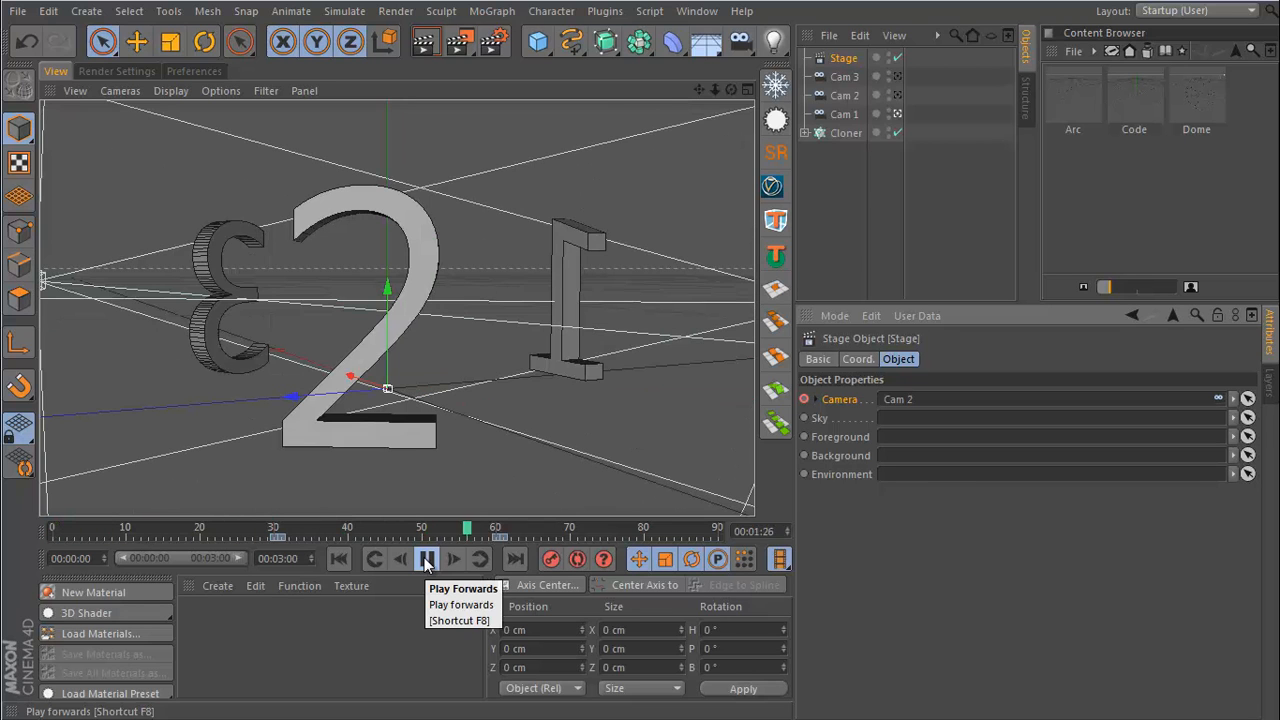
pyautogui.click(426, 559)
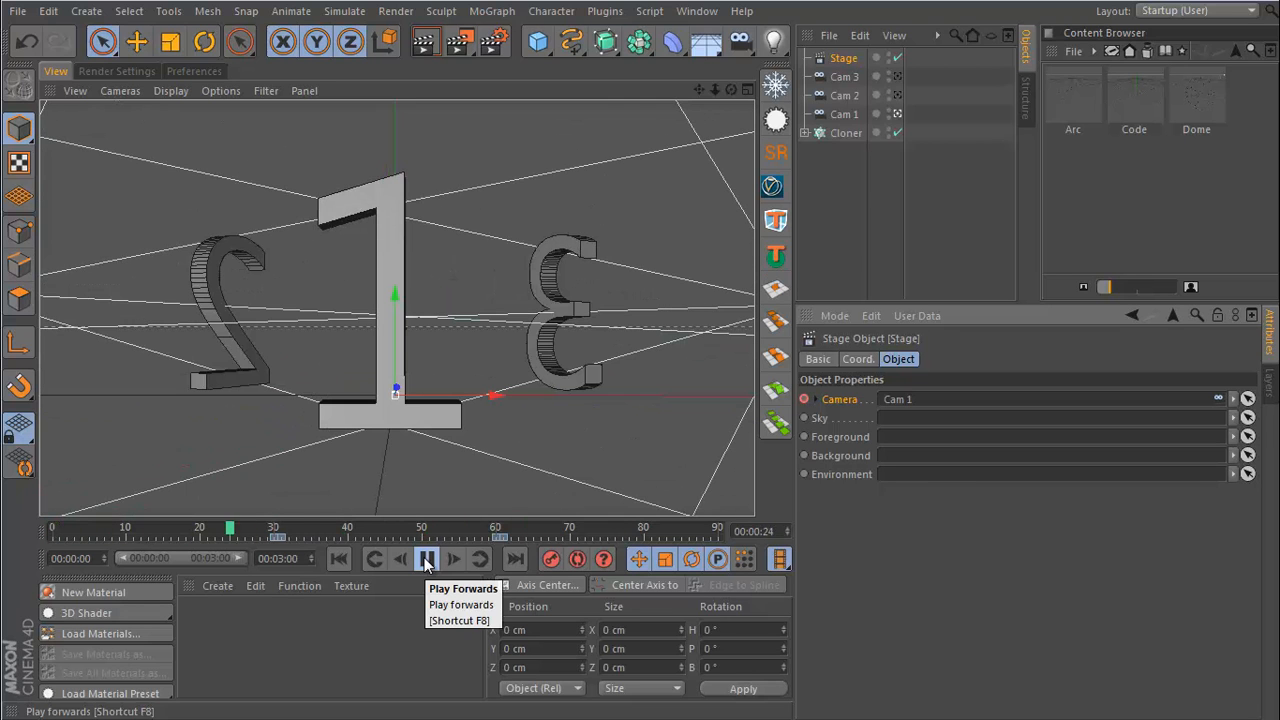
# - Stop playback at frame 49, with the Stage showing Cam 2
pyautogui.click(427, 559)
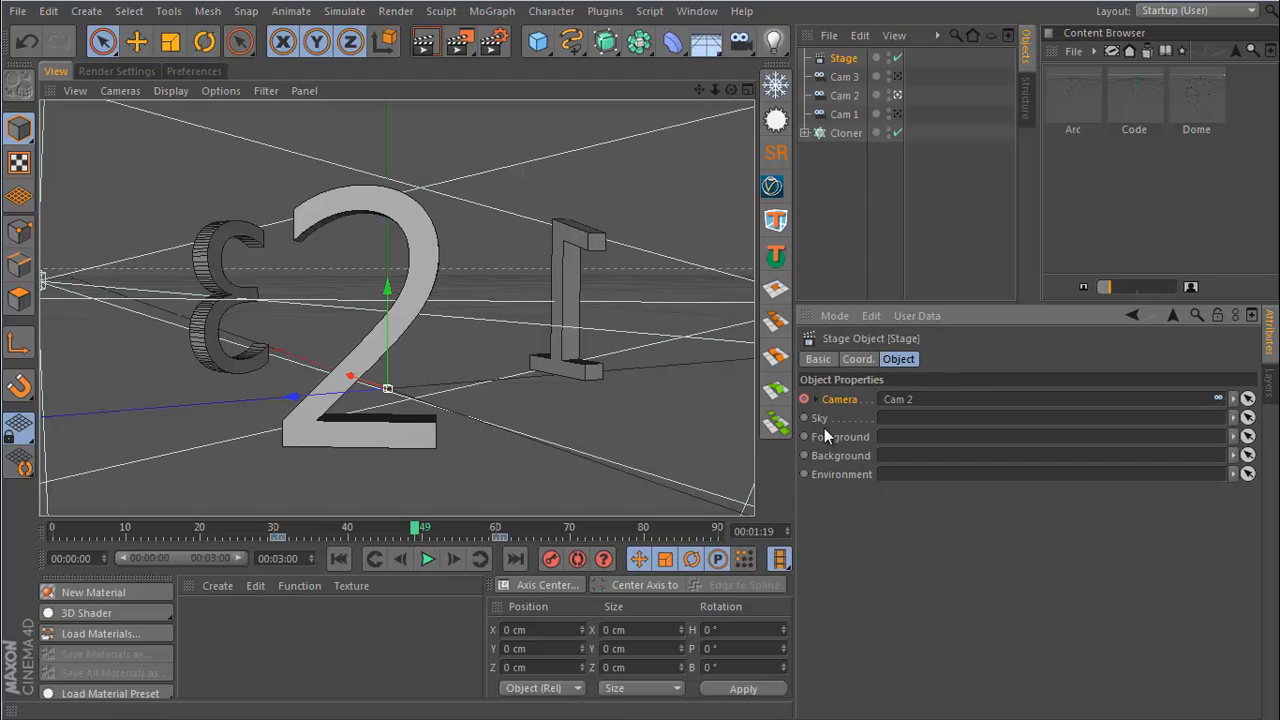
pyautogui.moveTo(850, 435)
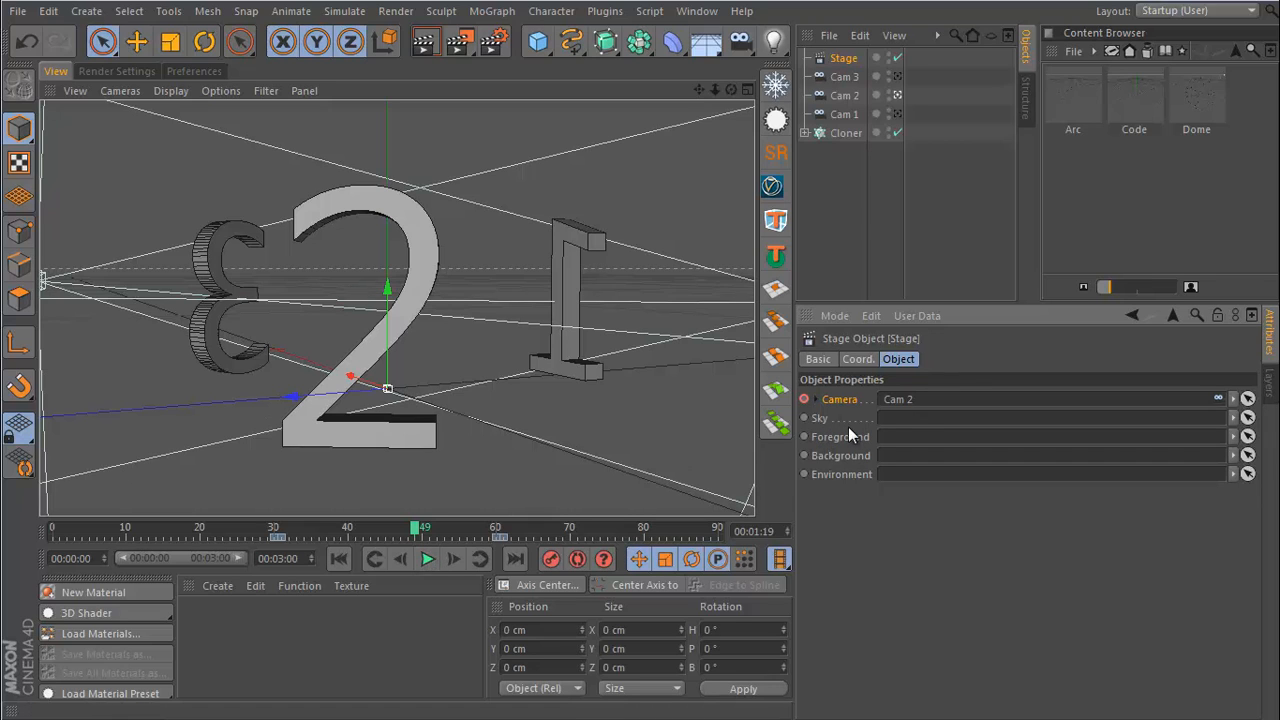
pyautogui.moveTo(912, 514)
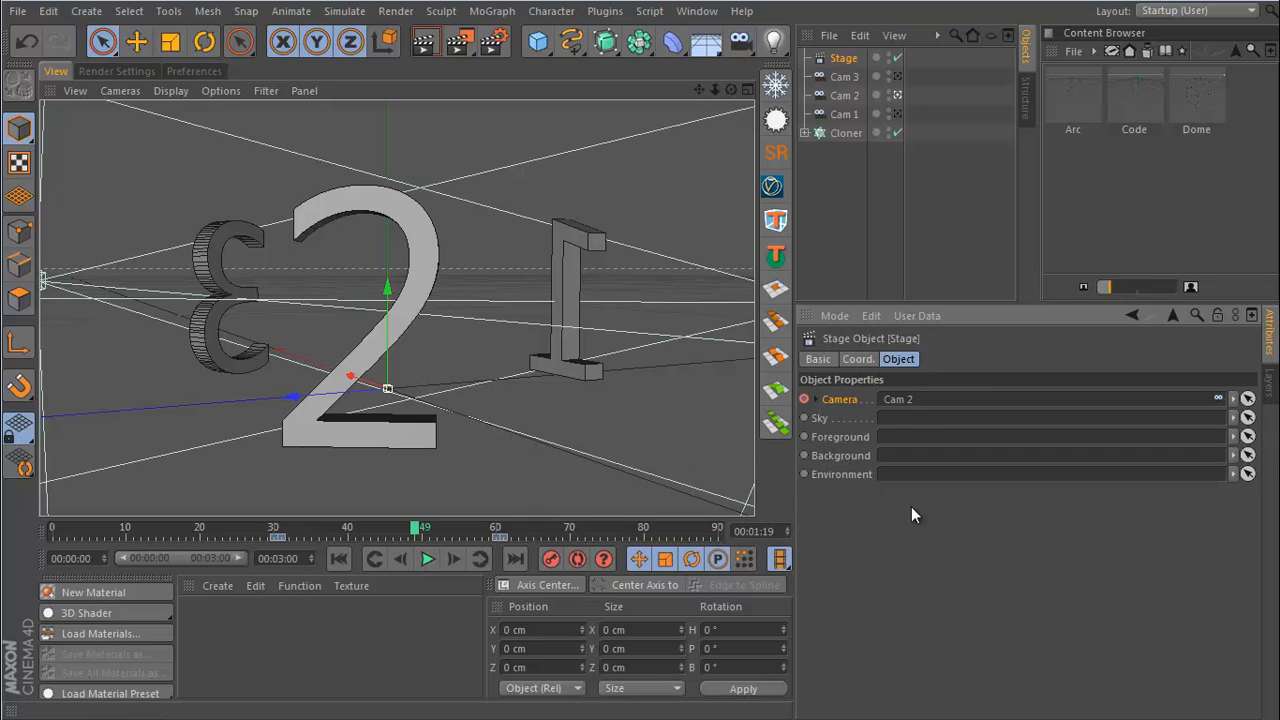
pyautogui.moveTo(855, 542)
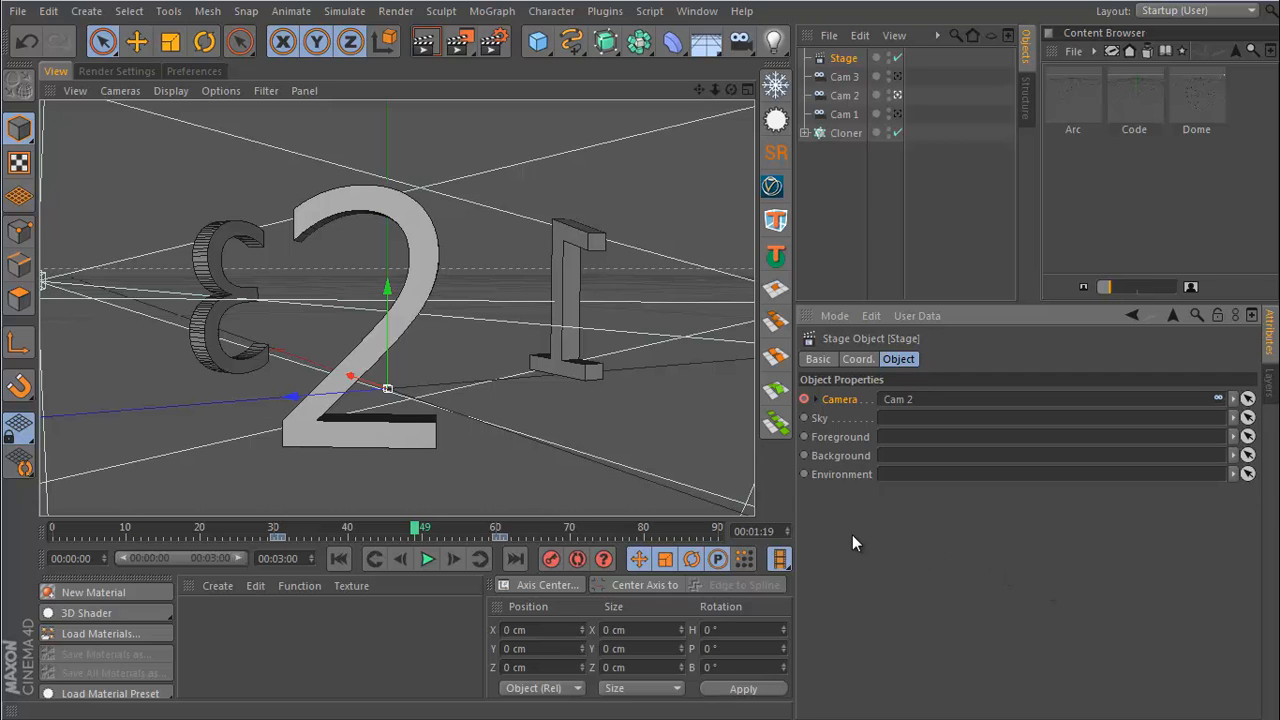
pyautogui.moveTo(767, 504)
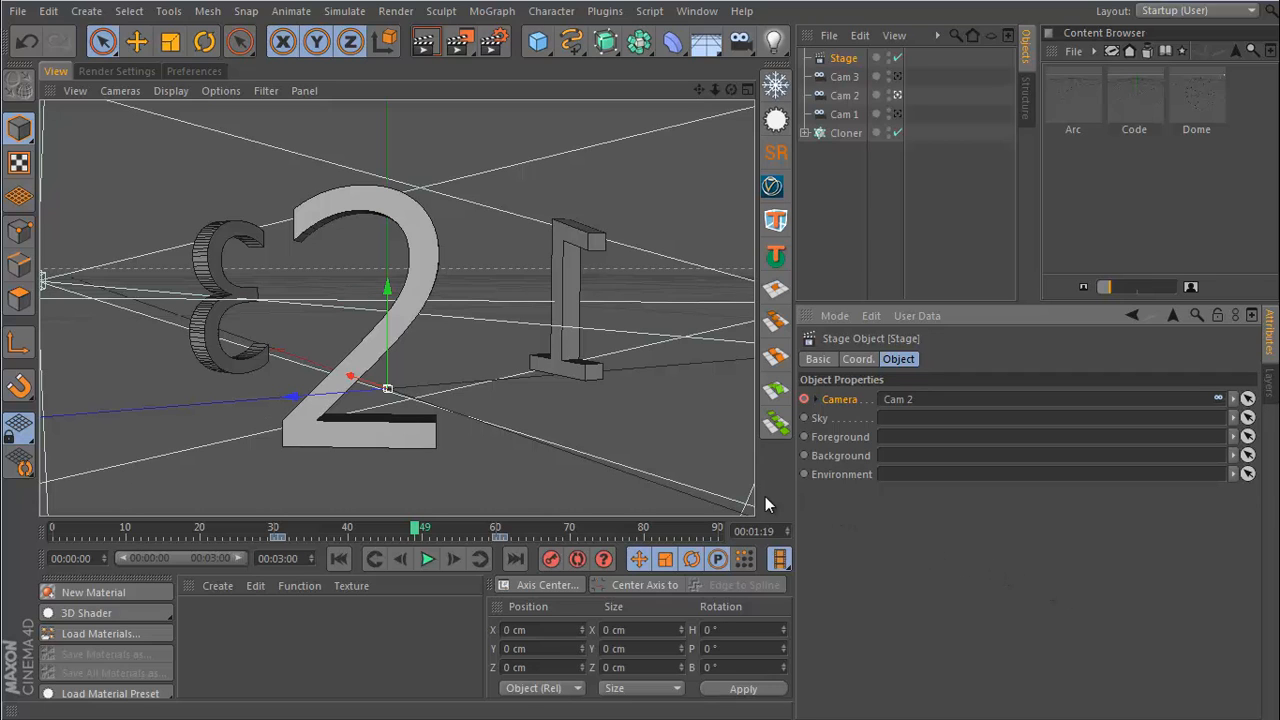
pyautogui.moveTo(705, 515)
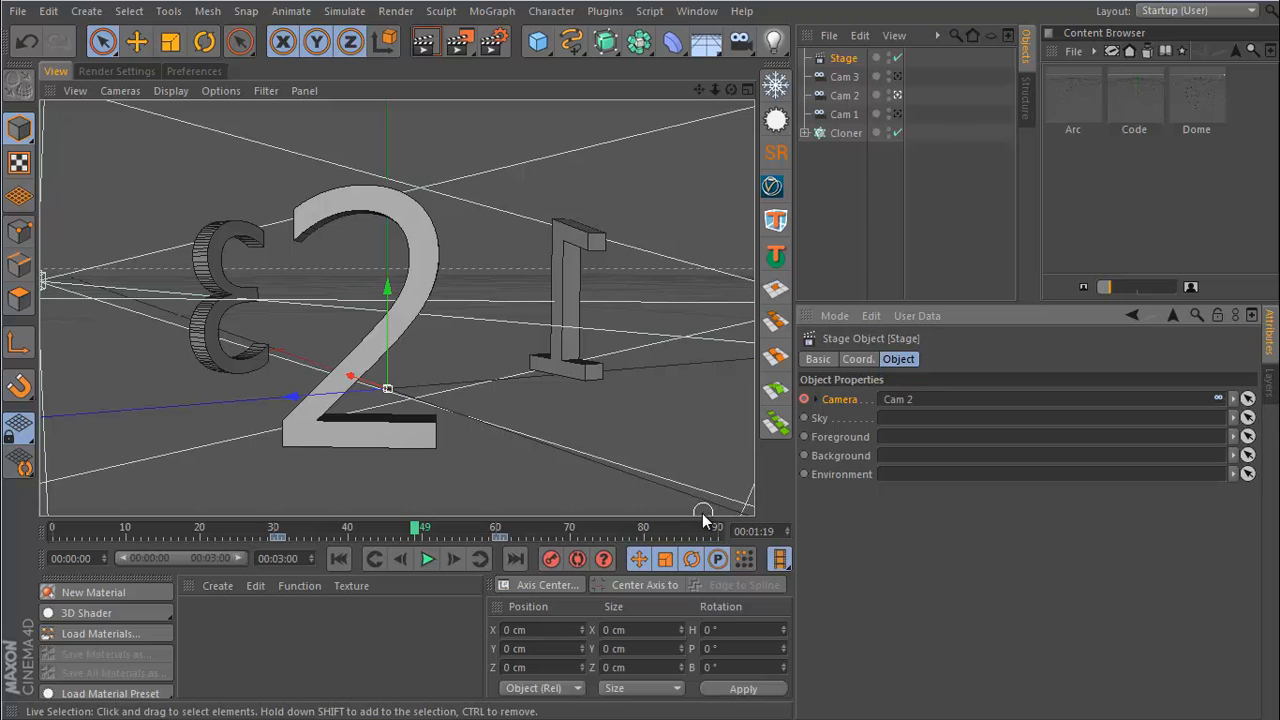
pyautogui.moveTo(375, 350)
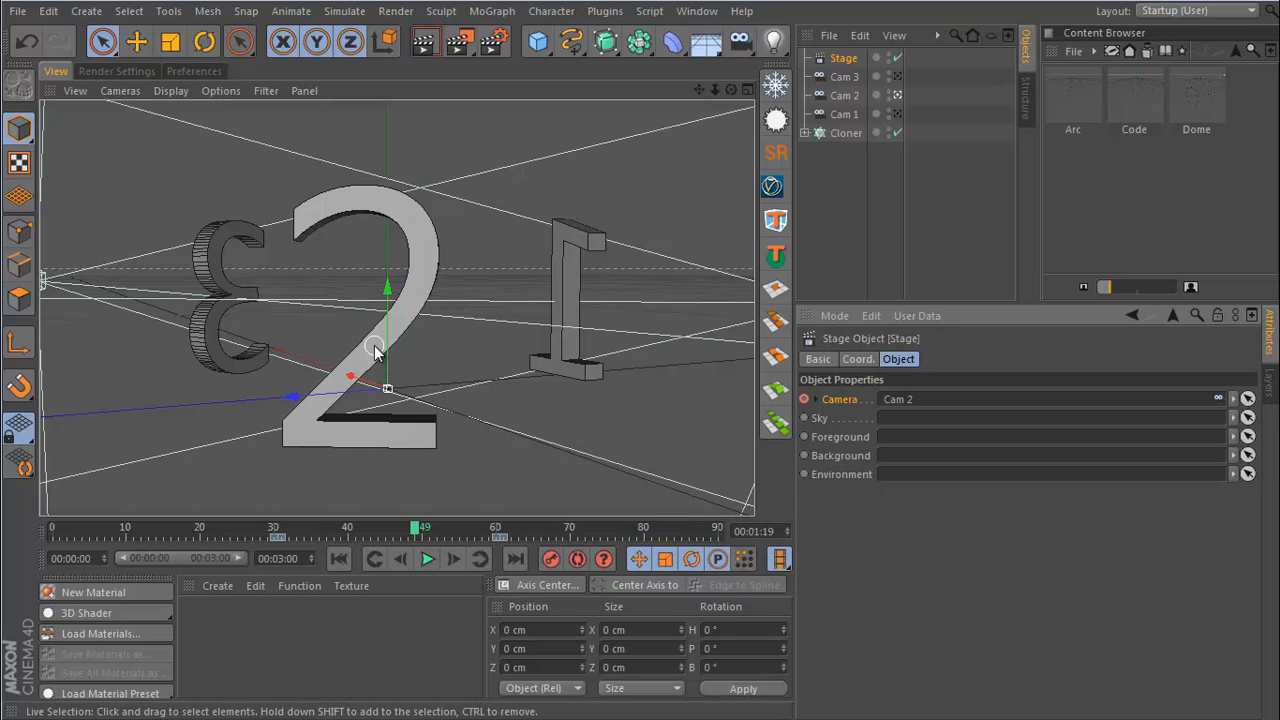
pyautogui.moveTo(412, 245)
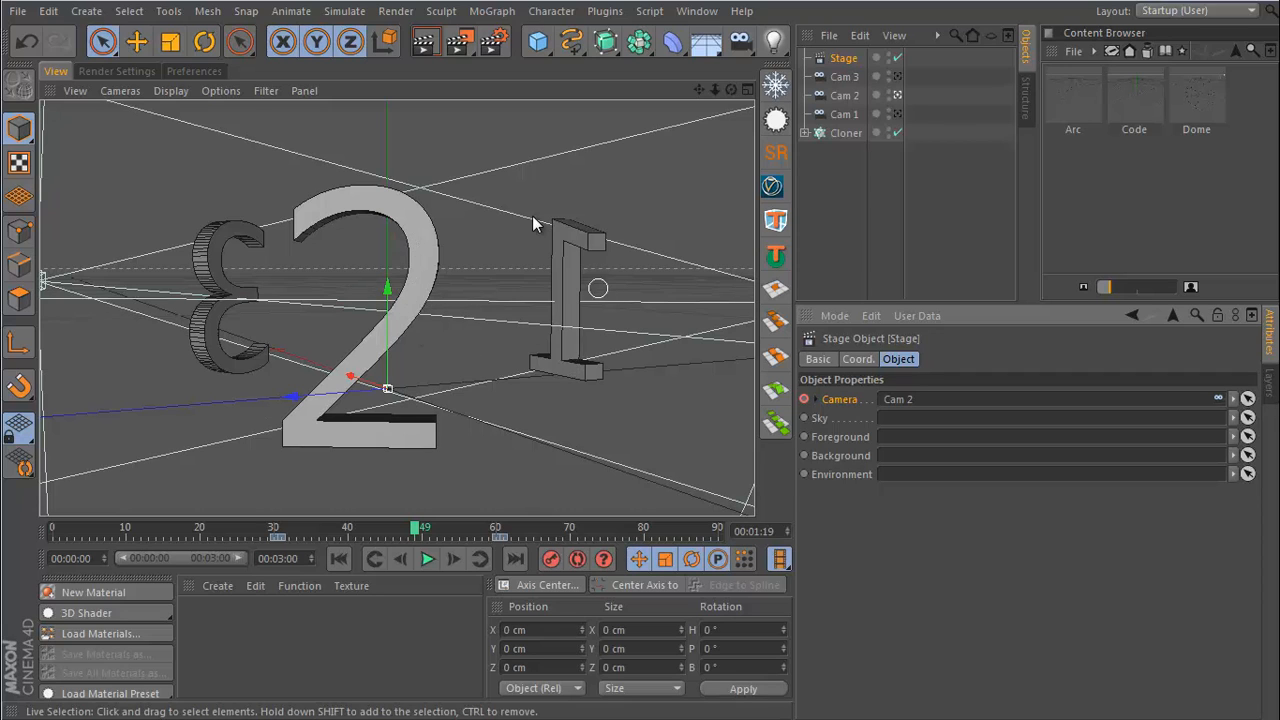
pyautogui.moveTo(325, 530)
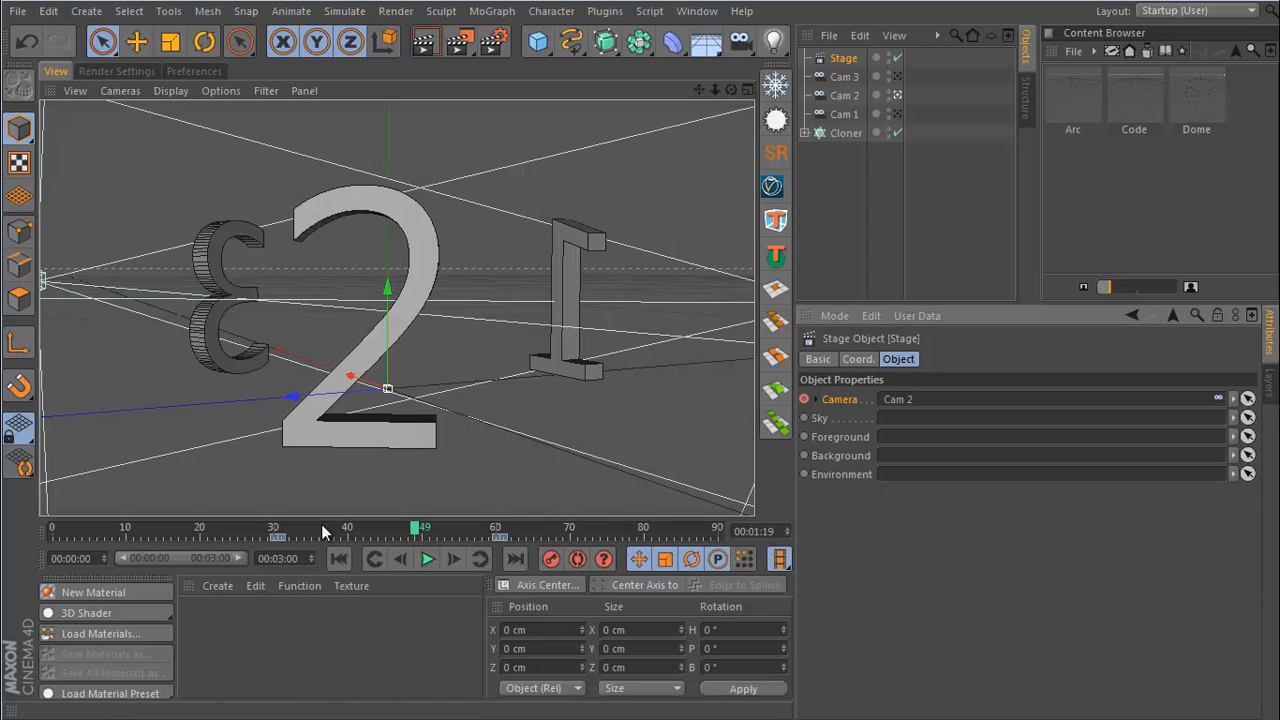